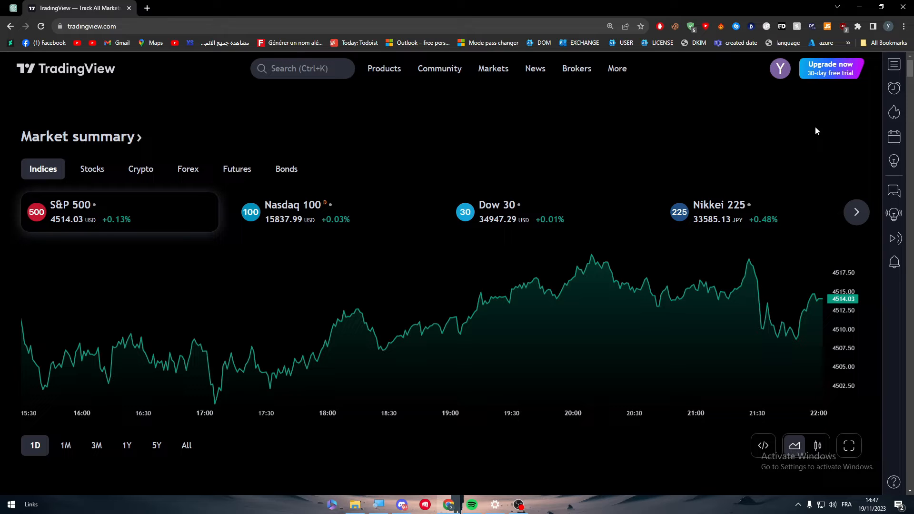
pyautogui.moveTo(524, 111)
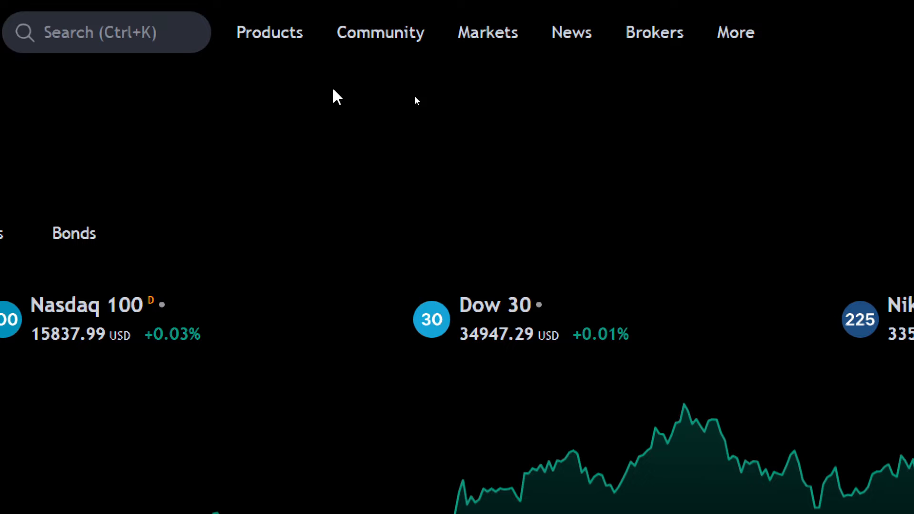
# Step: Open 'Compare and review' from the Brokers menu and browse the featured broker listings
pyautogui.click(487, 32)
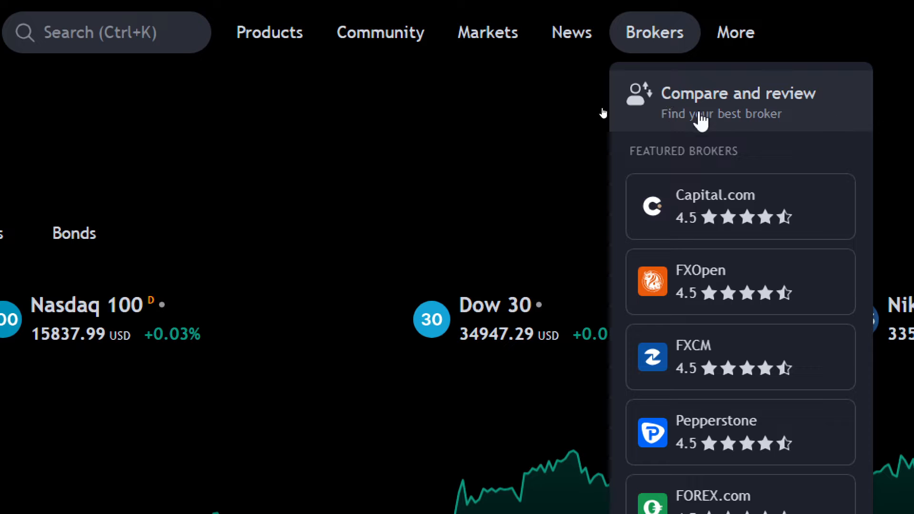
pyautogui.click(737, 102)
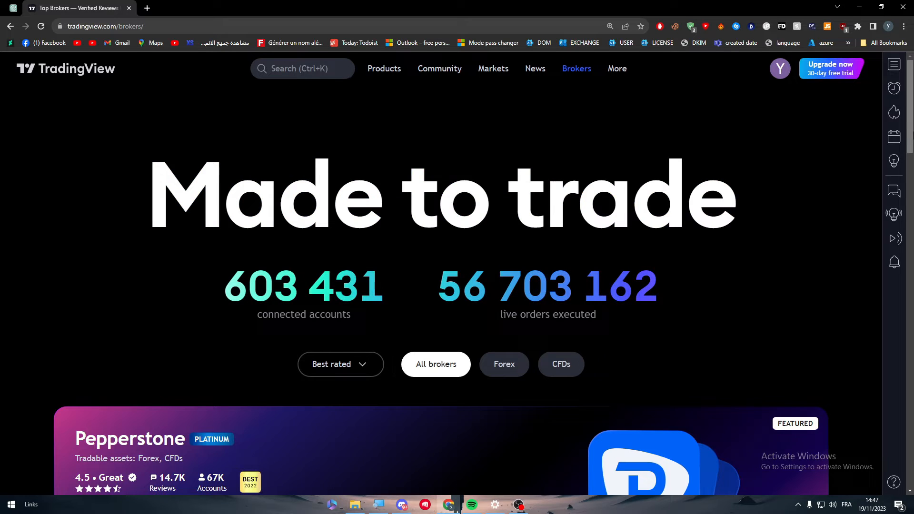
pyautogui.scroll(-3)
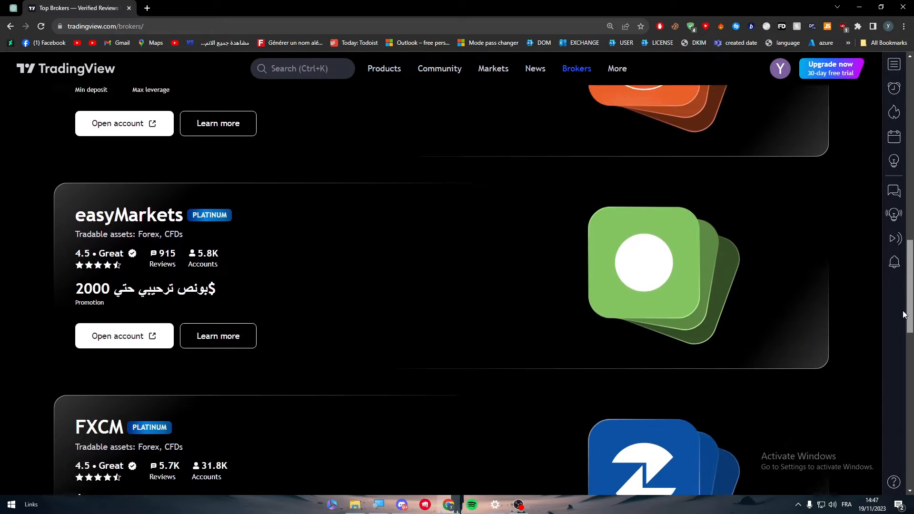
pyautogui.scroll(-3)
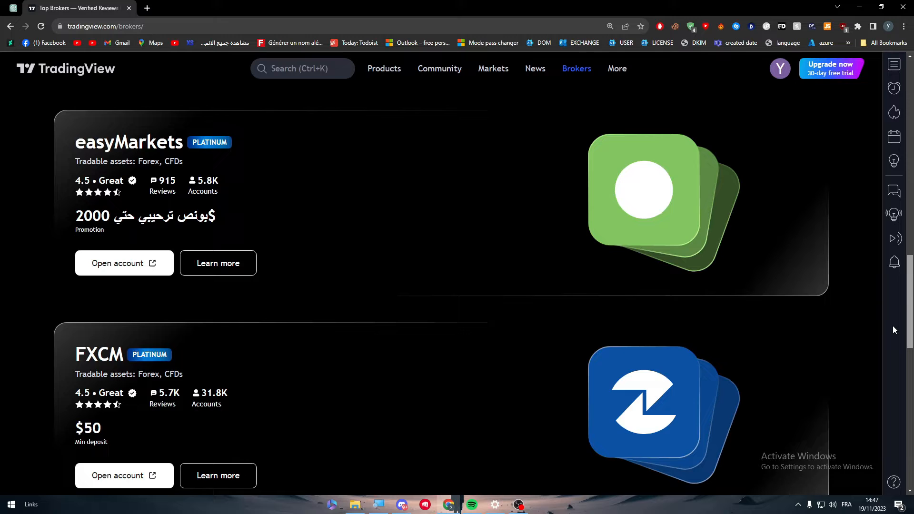
pyautogui.scroll(3)
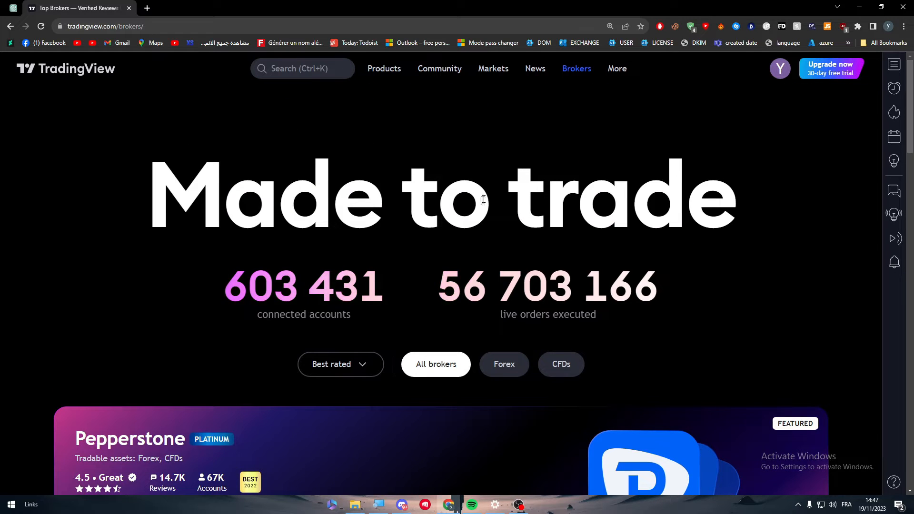
pyautogui.scroll(-3)
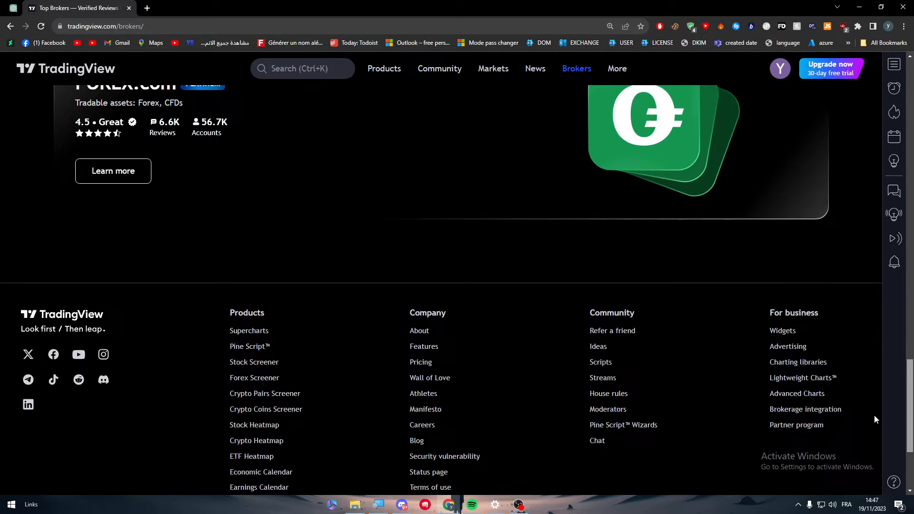
pyautogui.scroll(3)
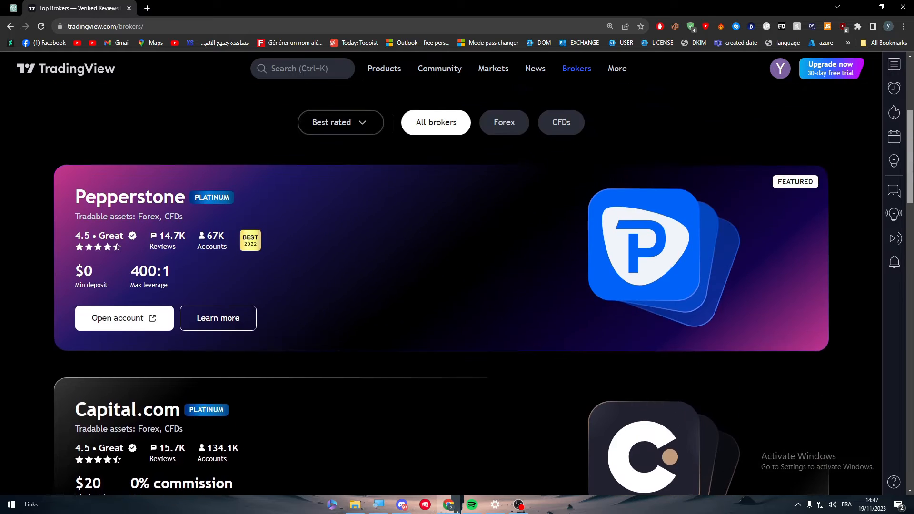
pyautogui.scroll(3)
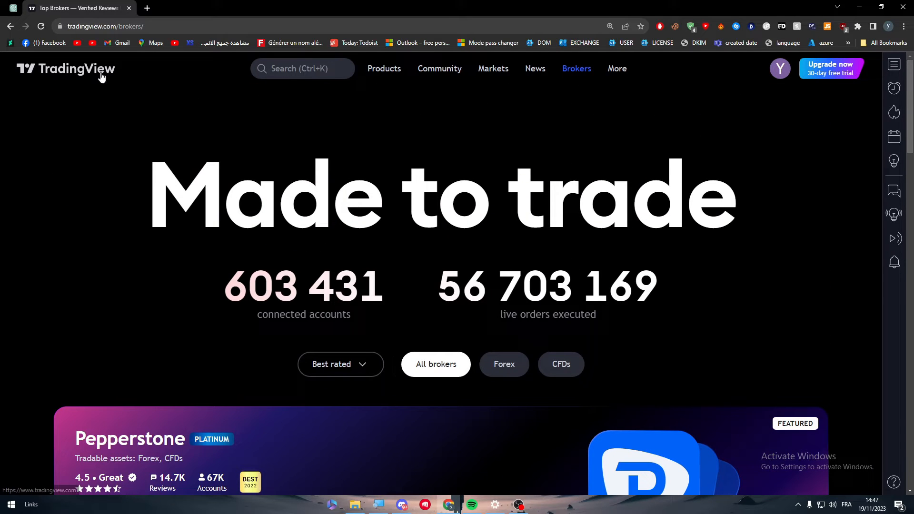
# Step: Go from the home page through Markets to the Euro FX Futures (6E1!) chart
pyautogui.click(65, 68)
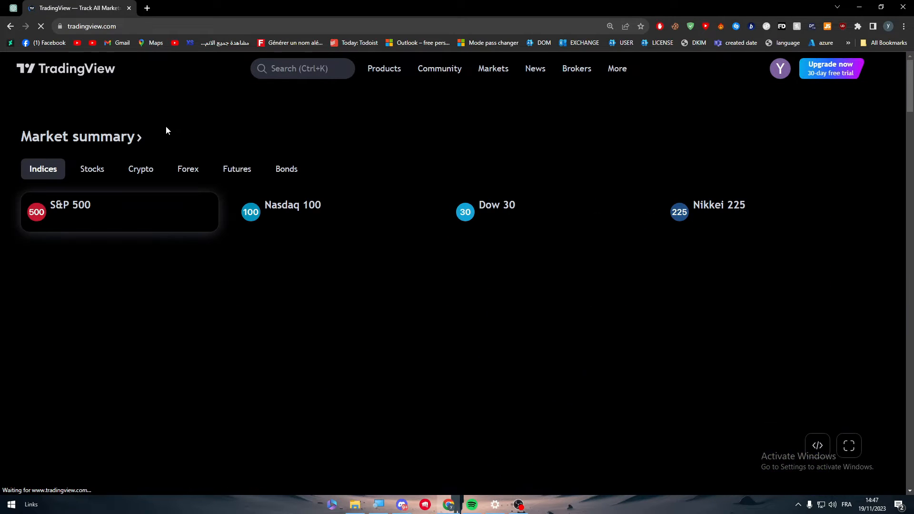
pyautogui.moveTo(33, 140)
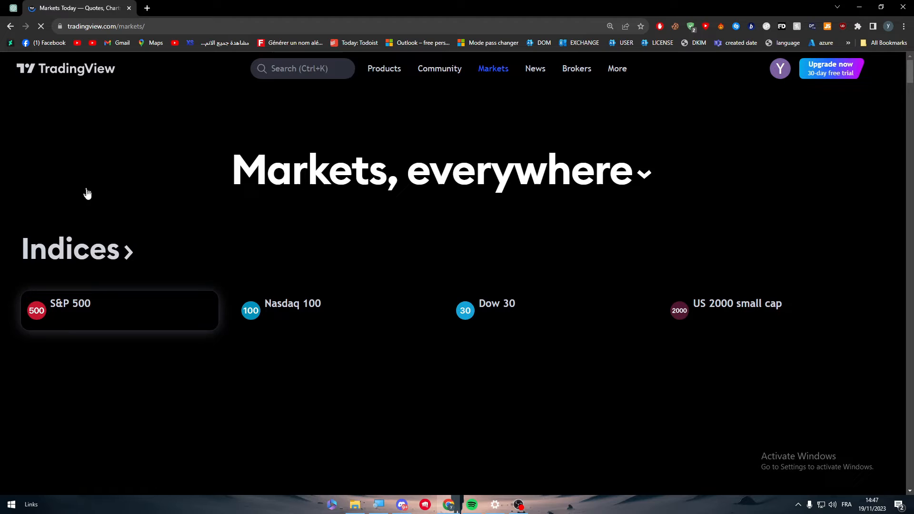
pyautogui.click(119, 310)
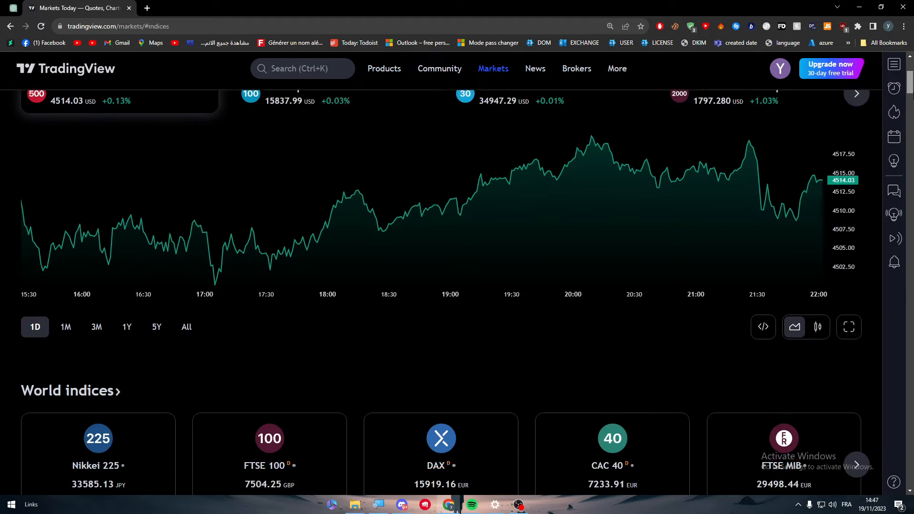
pyautogui.click(71, 101)
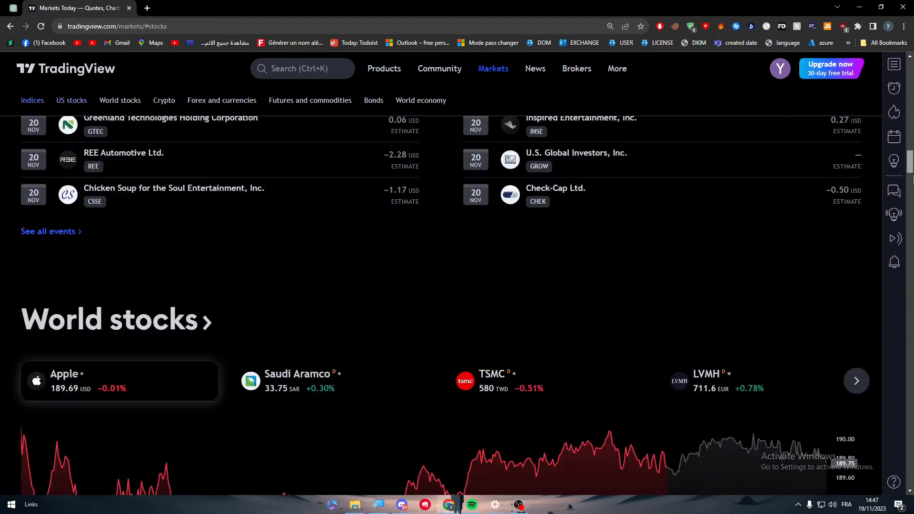
pyautogui.click(373, 100)
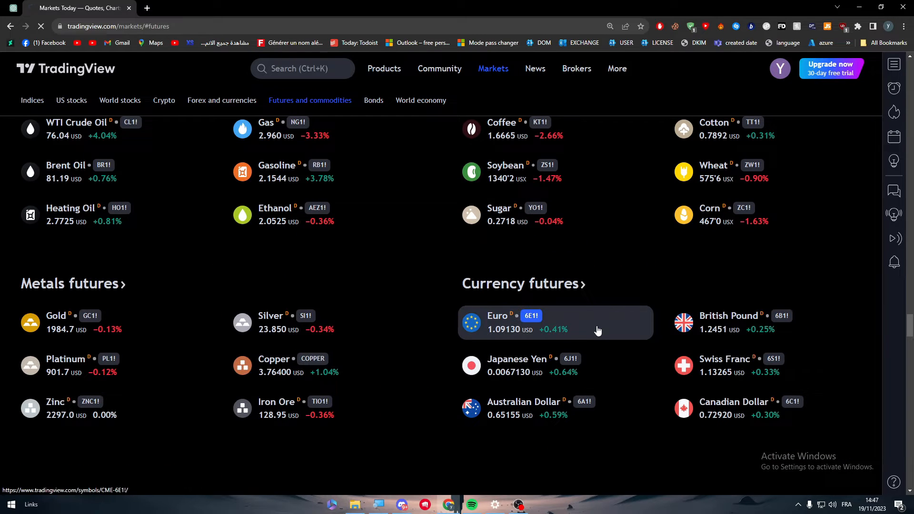
pyautogui.click(553, 322)
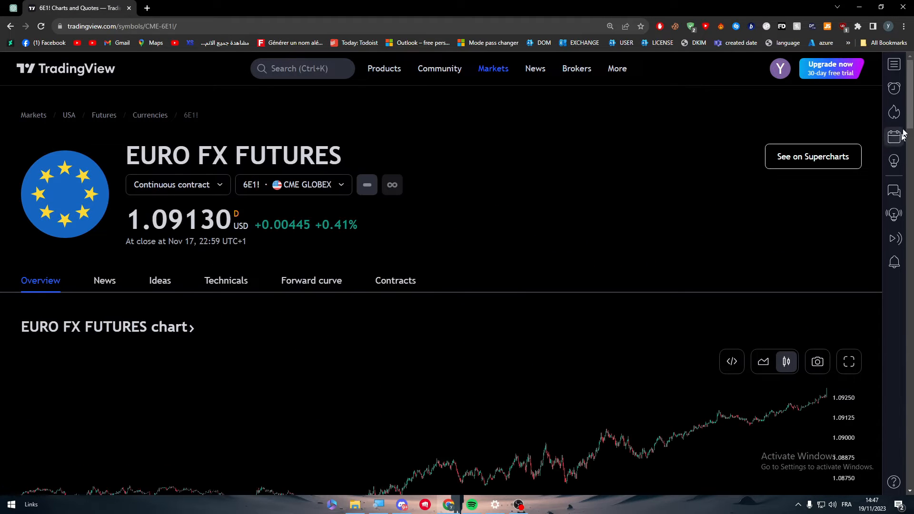
pyautogui.scroll(-3)
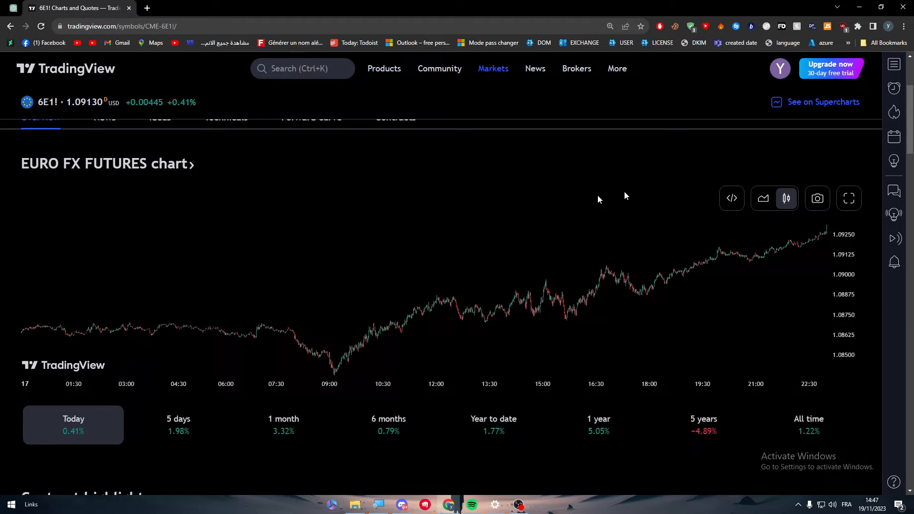
pyautogui.moveTo(861, 183)
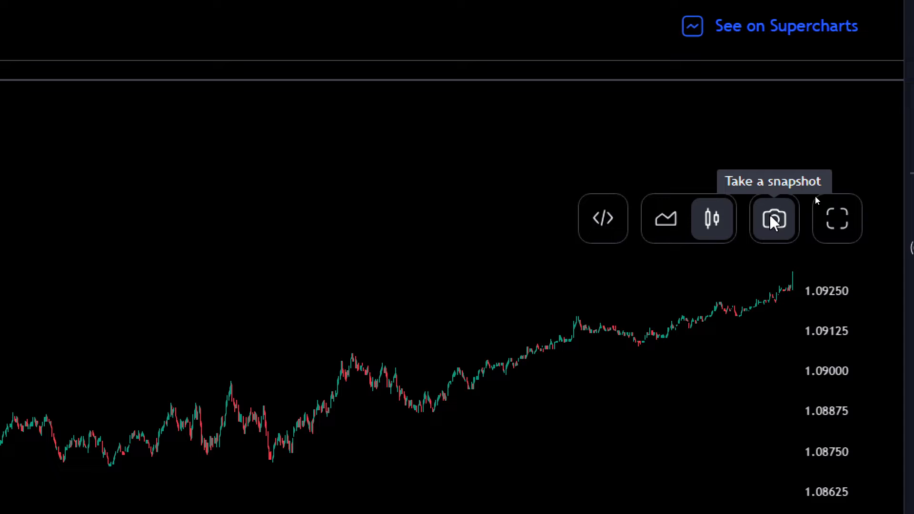
pyautogui.moveTo(837, 218)
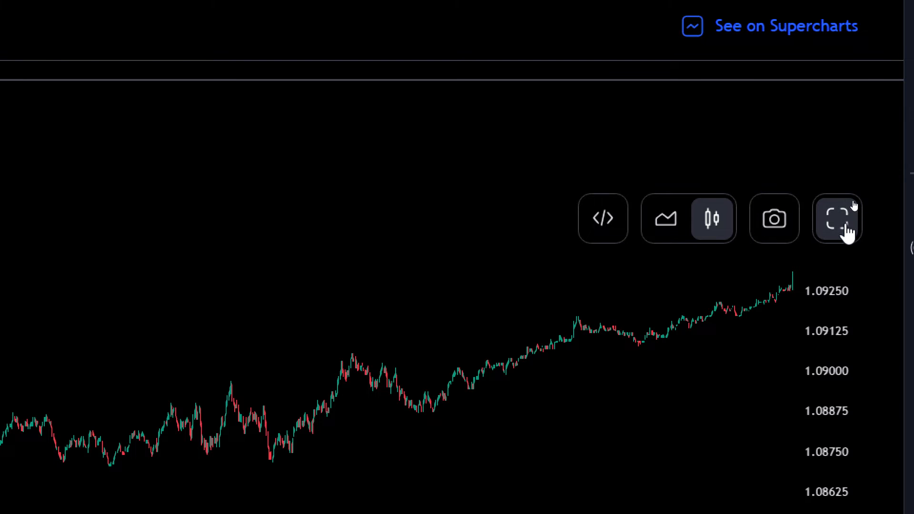
# Step: Open the Euro futures chart in Supercharts and acknowledge the log-in warning
pyautogui.click(836, 218)
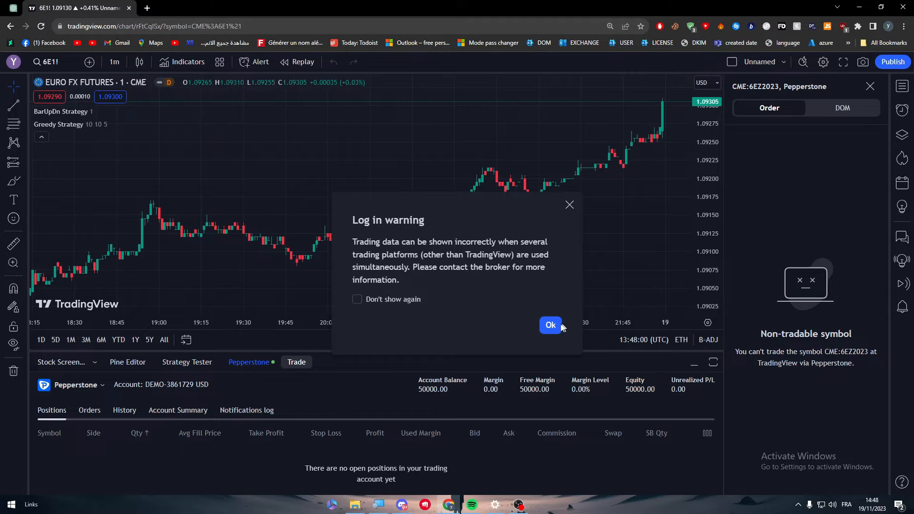
pyautogui.click(550, 325)
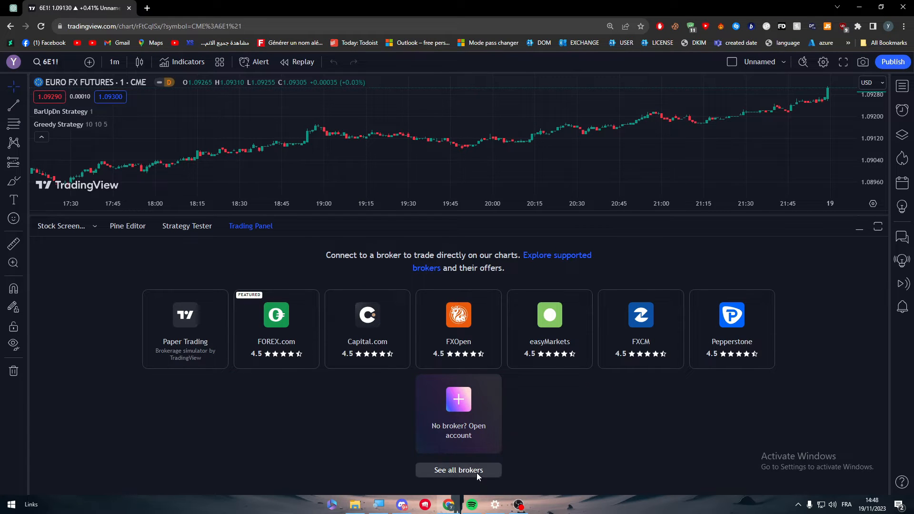
# Step: Expand the full broker list and open AMP's connection form
pyautogui.click(458, 471)
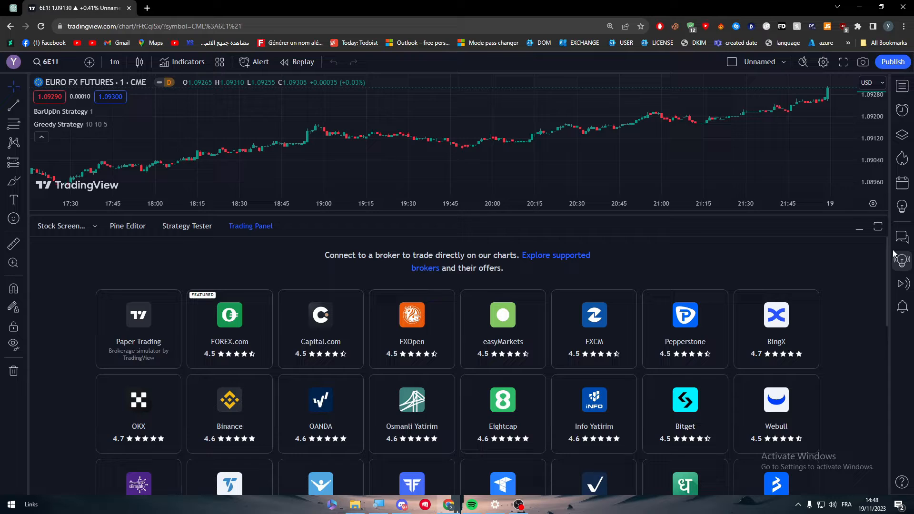
pyautogui.scroll(-3)
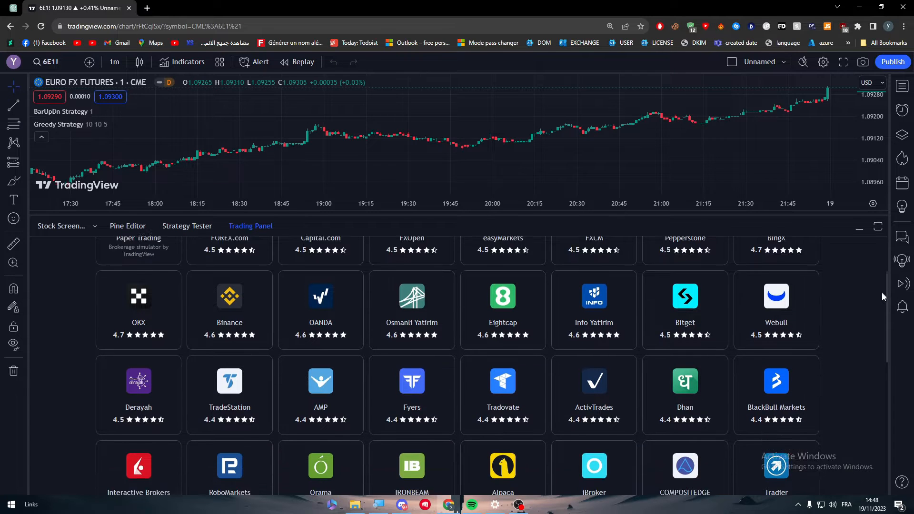
pyautogui.scroll(-3)
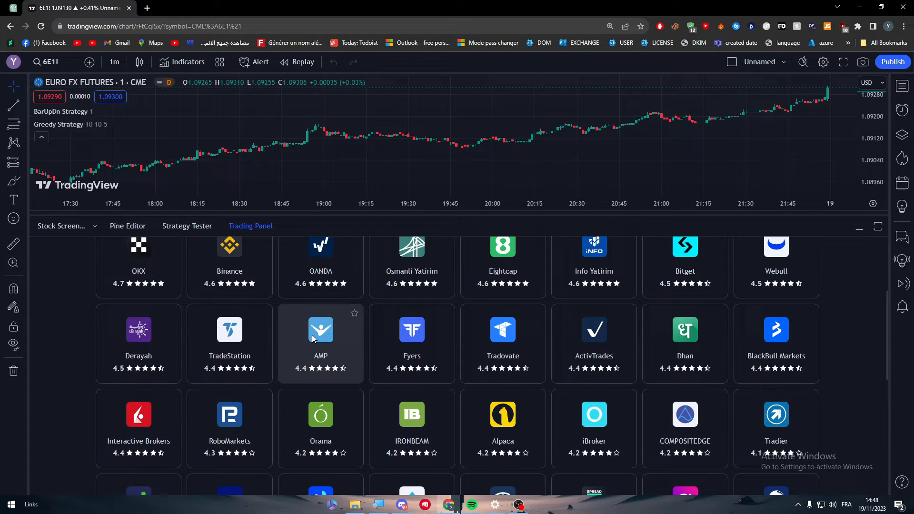
pyautogui.click(320, 330)
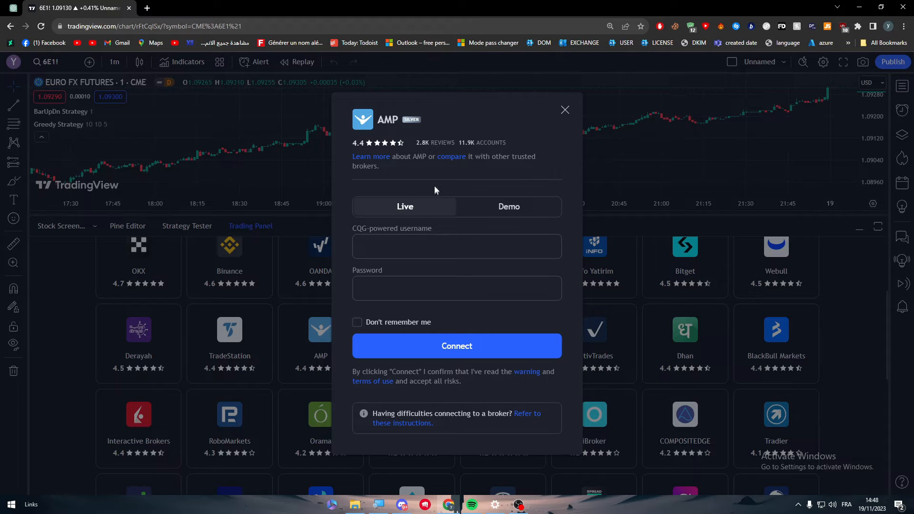
pyautogui.moveTo(536, 312)
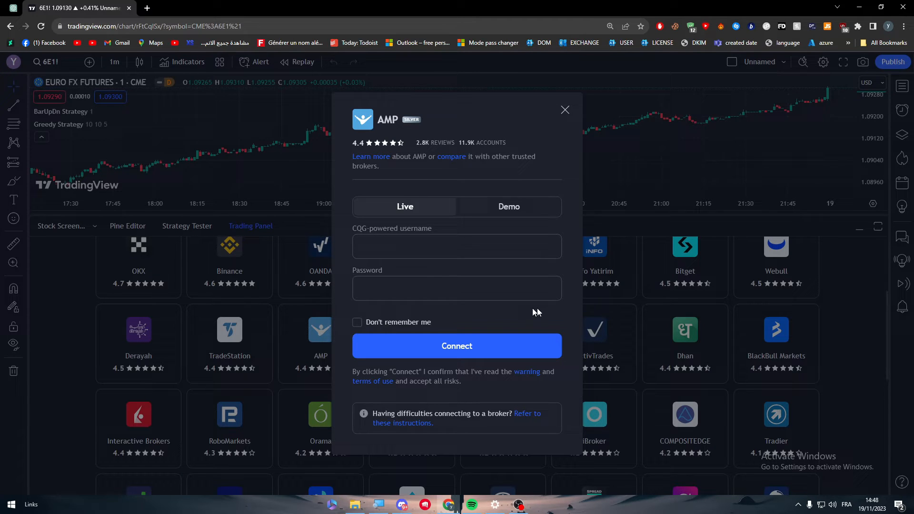
pyautogui.moveTo(392, 211)
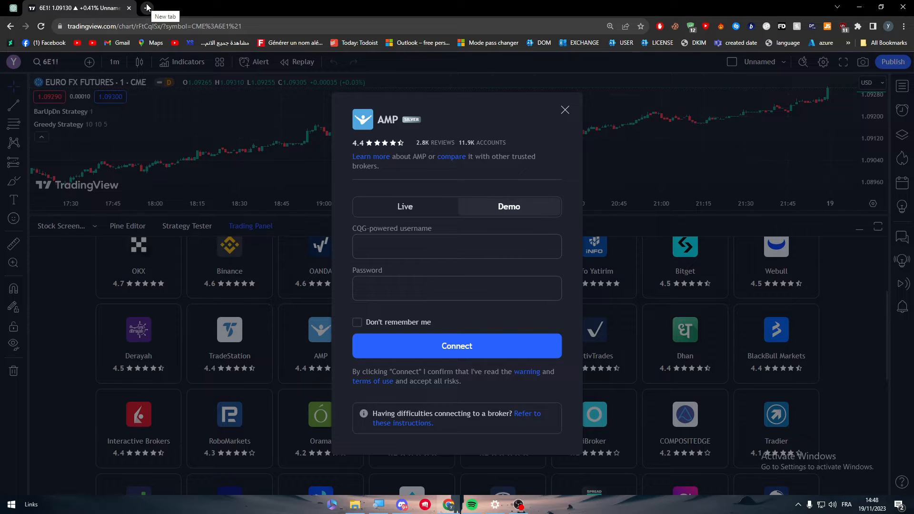
# Step: Search Google for AMP account and look at the AMP login and banking results
pyautogui.click(167, 8)
pyautogui.write('AMP account')
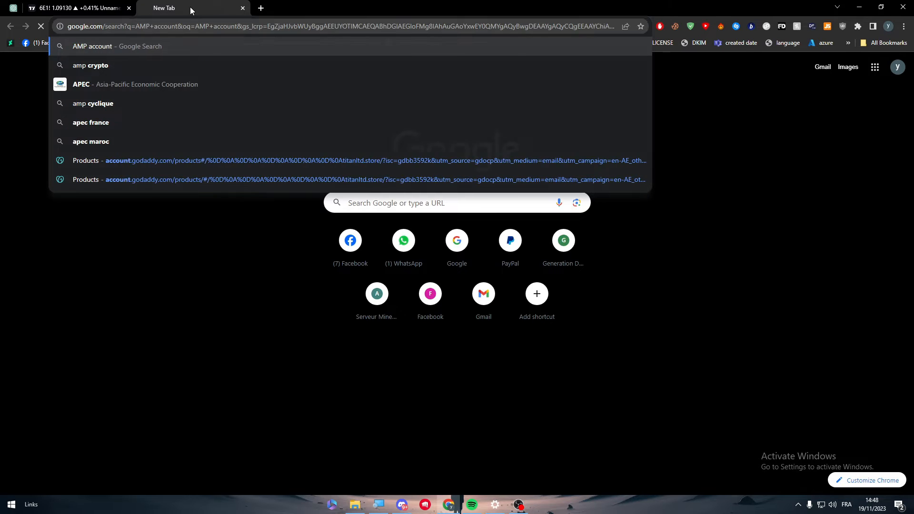
pyautogui.press('Return')
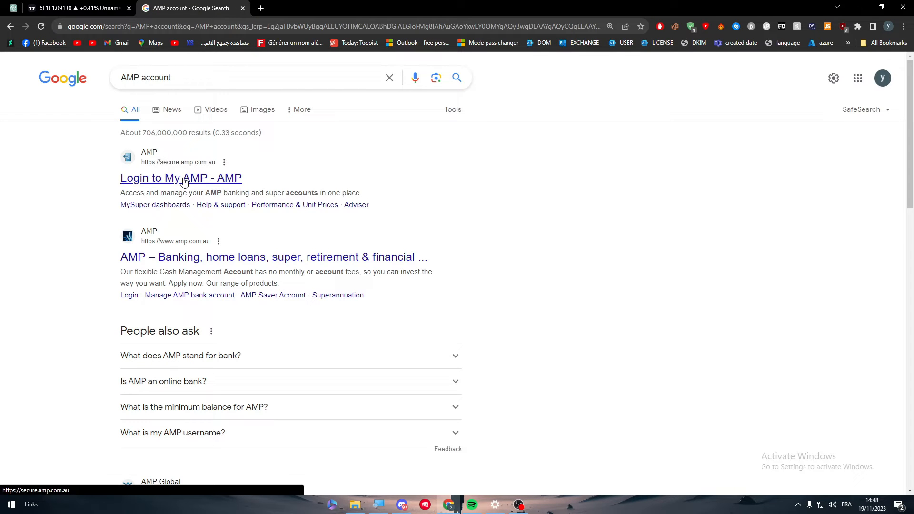
pyautogui.middleClick(181, 177)
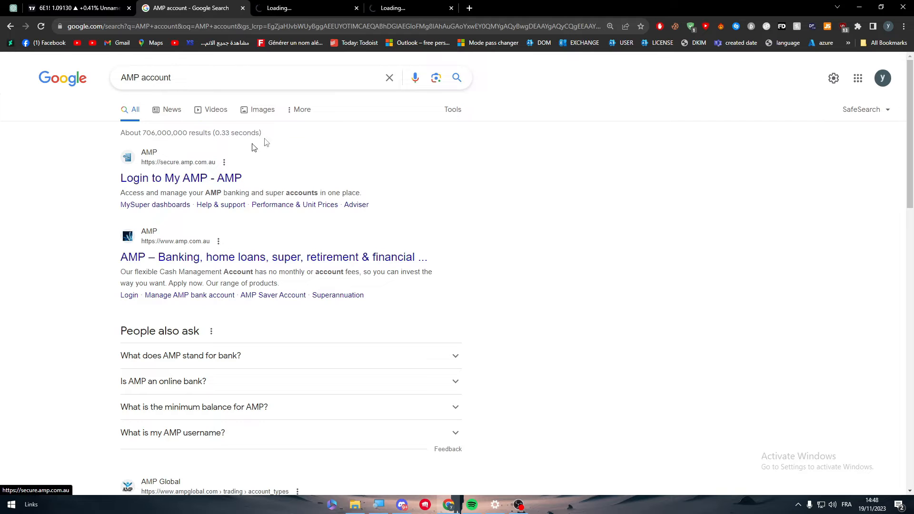
pyautogui.click(273, 257)
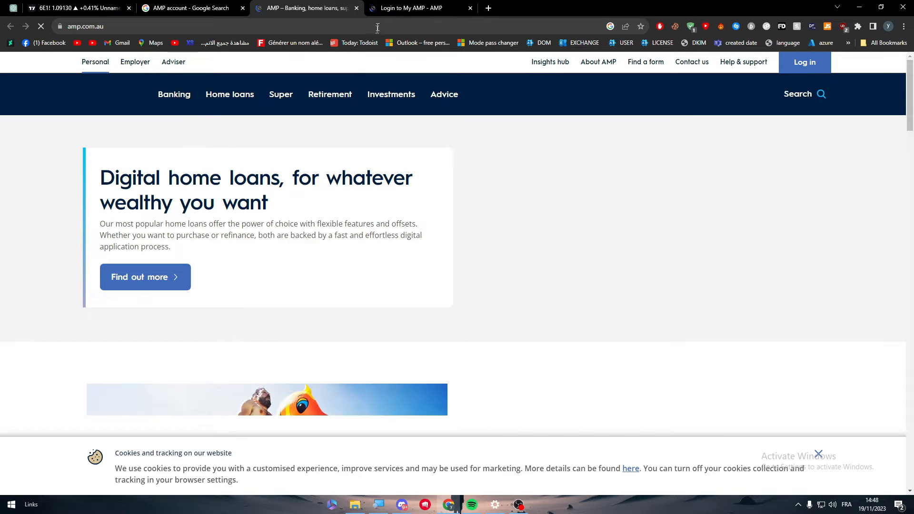
pyautogui.click(407, 9)
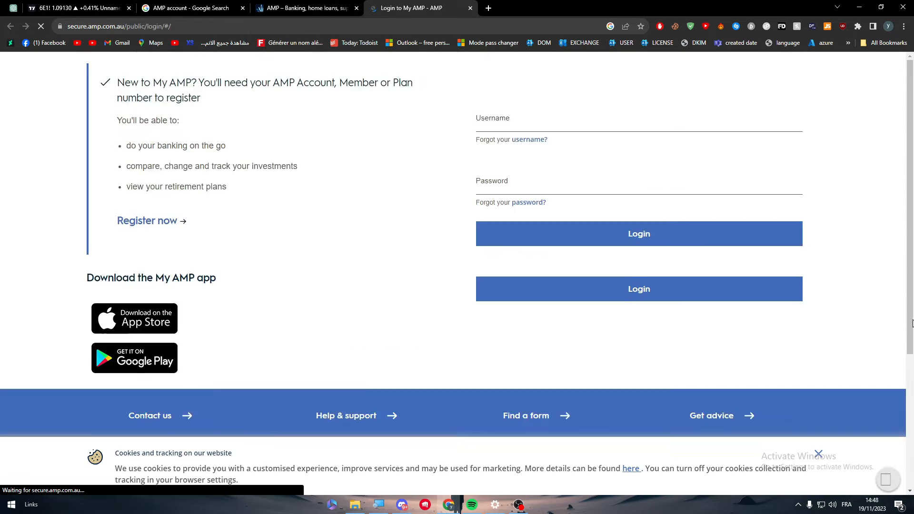
pyautogui.click(190, 8)
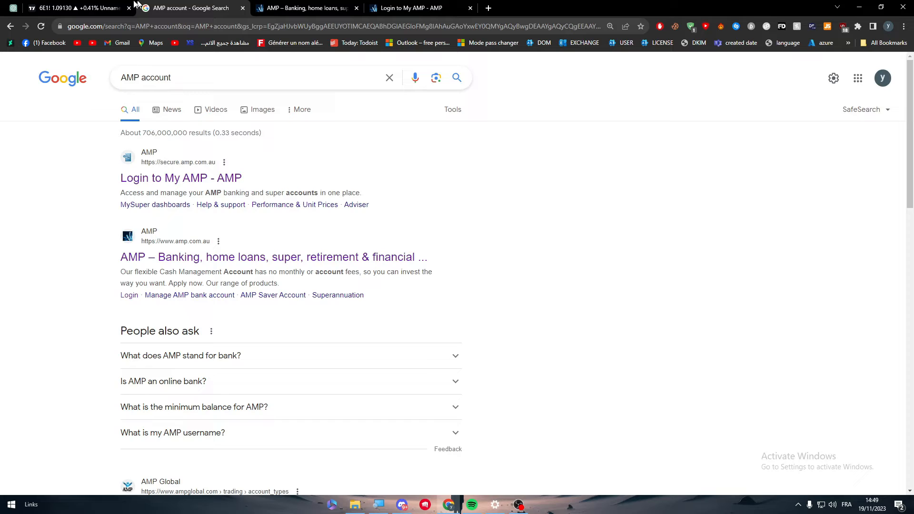
# Step: Open the AMP Global Trading Account Types result
pyautogui.scroll(-3)
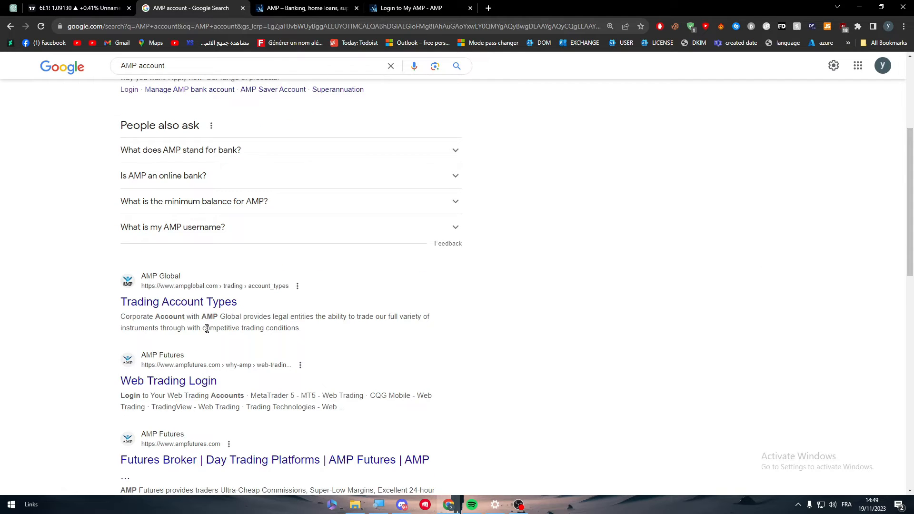
pyautogui.click(178, 302)
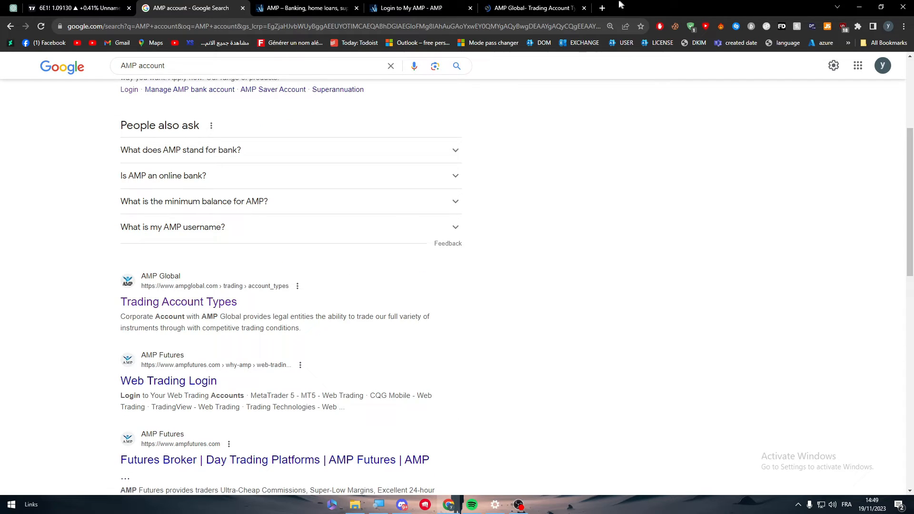
pyautogui.click(179, 301)
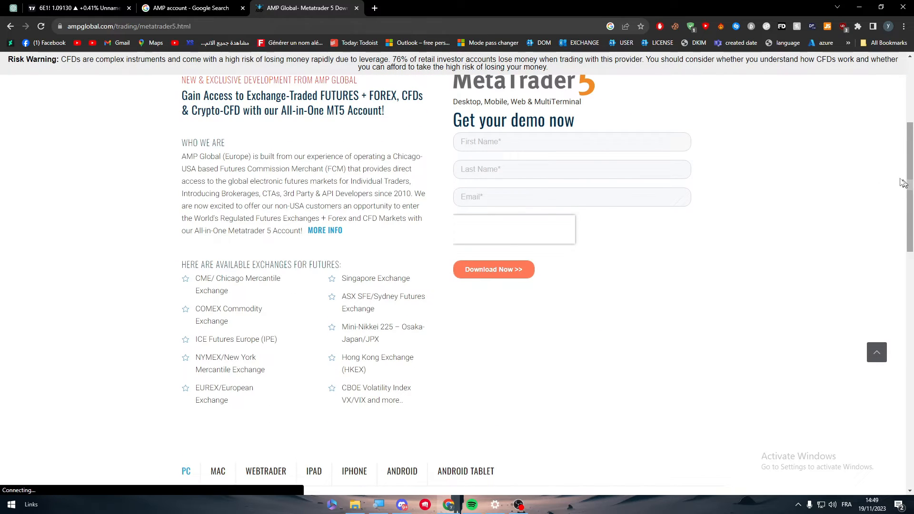
# Step: Submit the 'Get your demo now' form and scroll the MetaTrader 5 download page
pyautogui.click(493, 269)
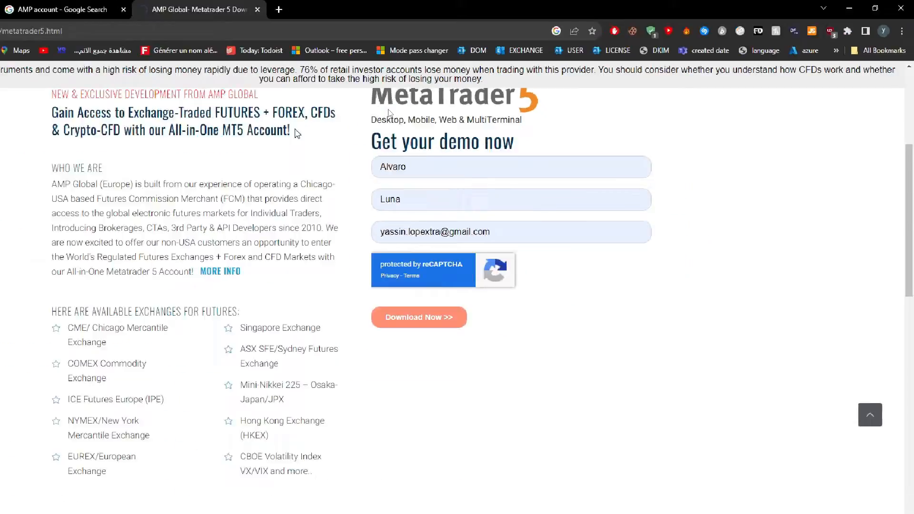
pyautogui.click(418, 317)
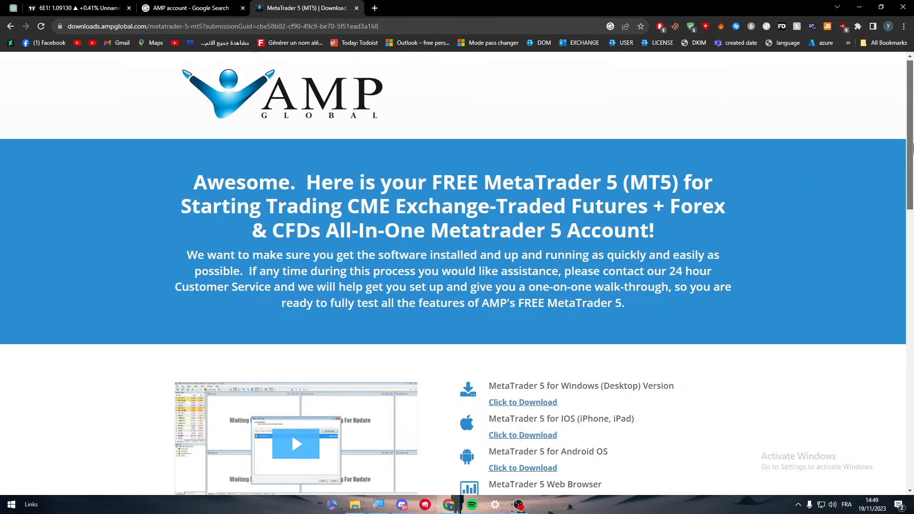
pyautogui.scroll(-3)
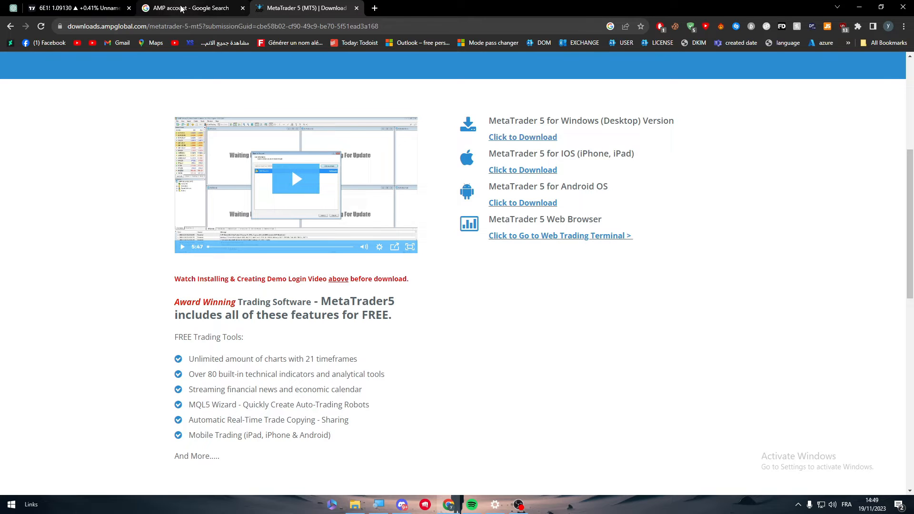
pyautogui.moveTo(70, 7)
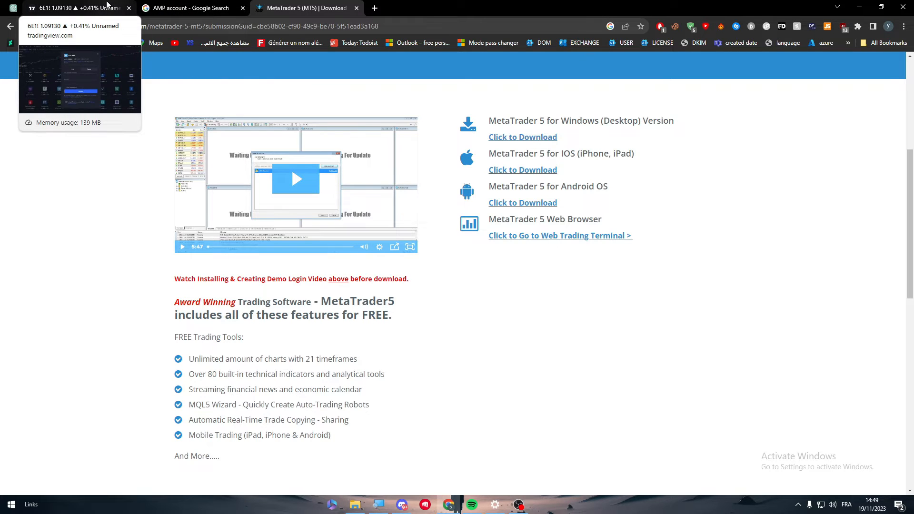
# Step: Return to the TradingView tab and drag the divider to enlarge the chart
pyautogui.click(75, 7)
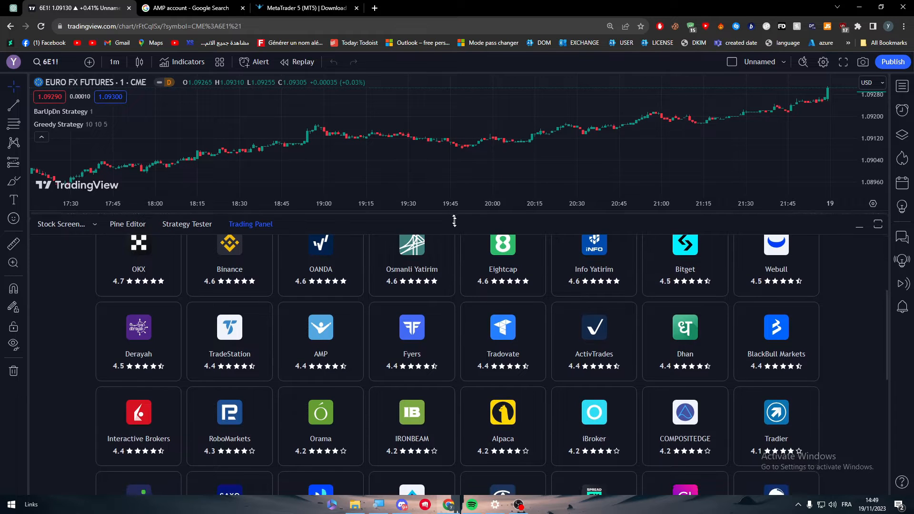
pyautogui.click(857, 224)
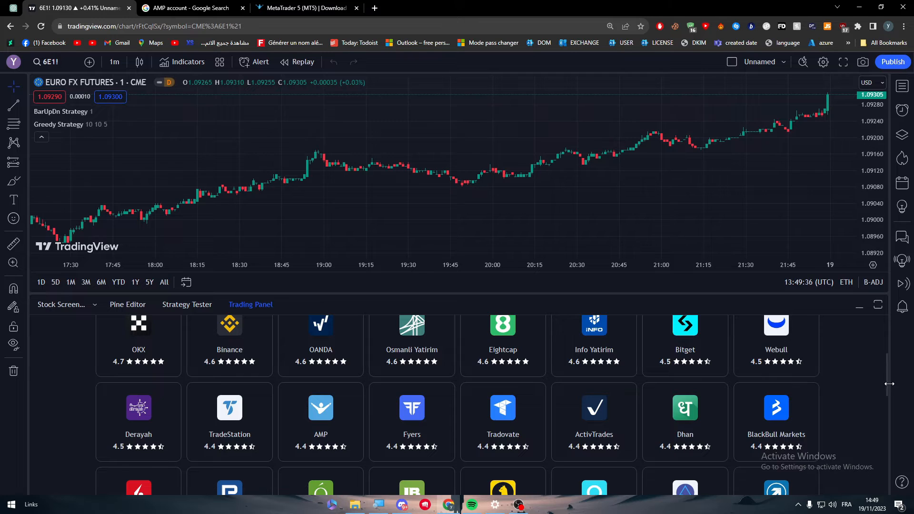
# Step: Connect a Pepperstone demo account and view its 50,000 USD account summary
pyautogui.scroll(3)
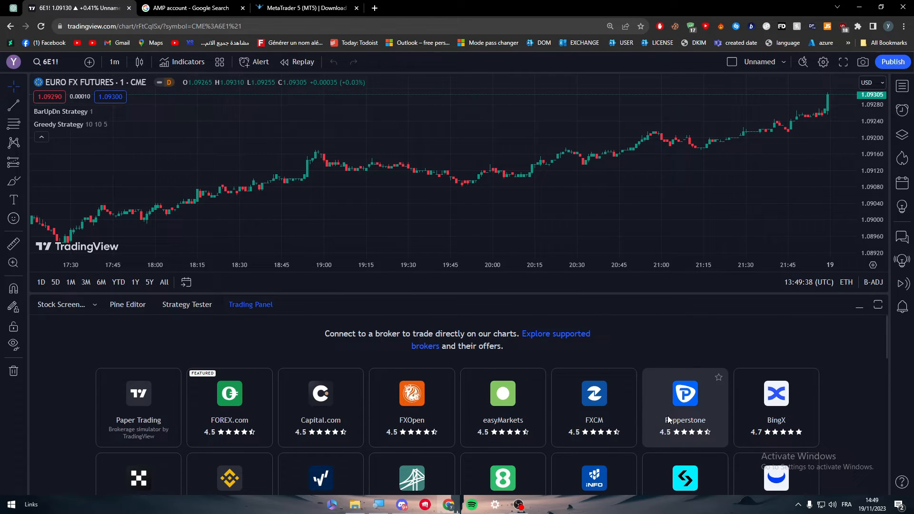
pyautogui.click(684, 405)
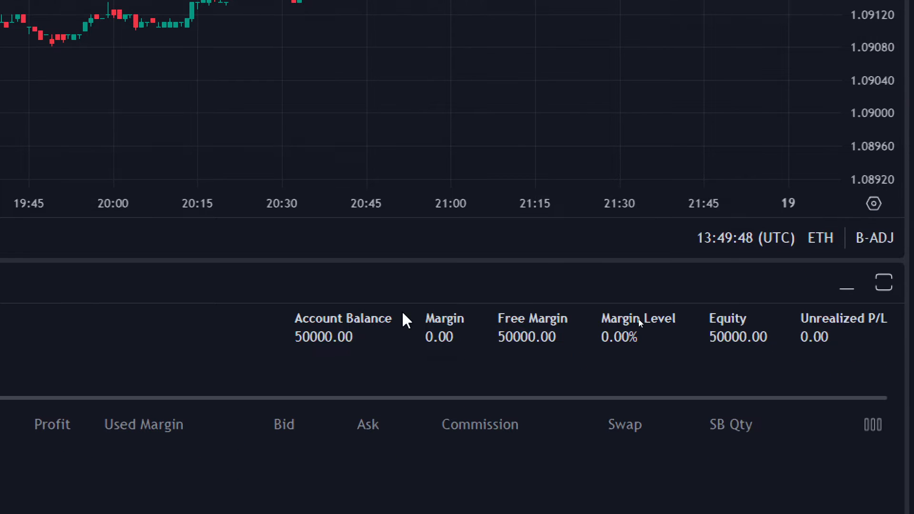
pyautogui.moveTo(665, 357)
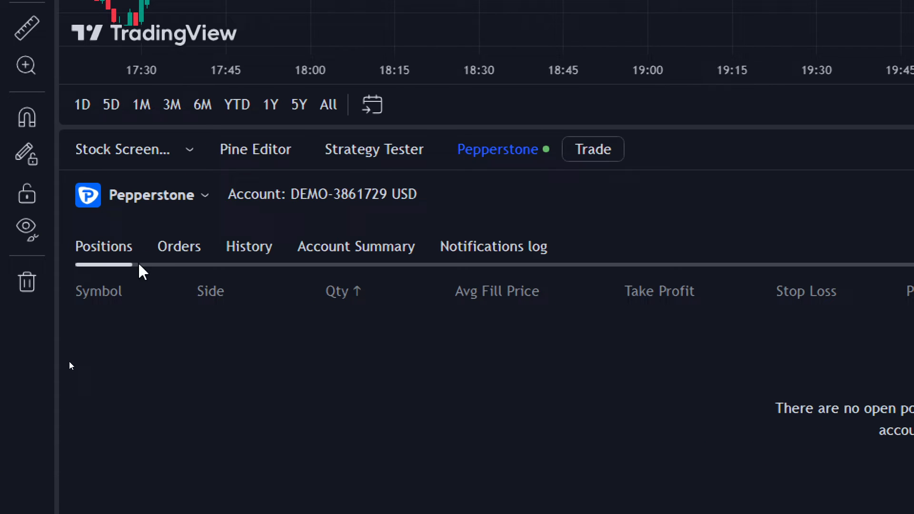
pyautogui.click(355, 246)
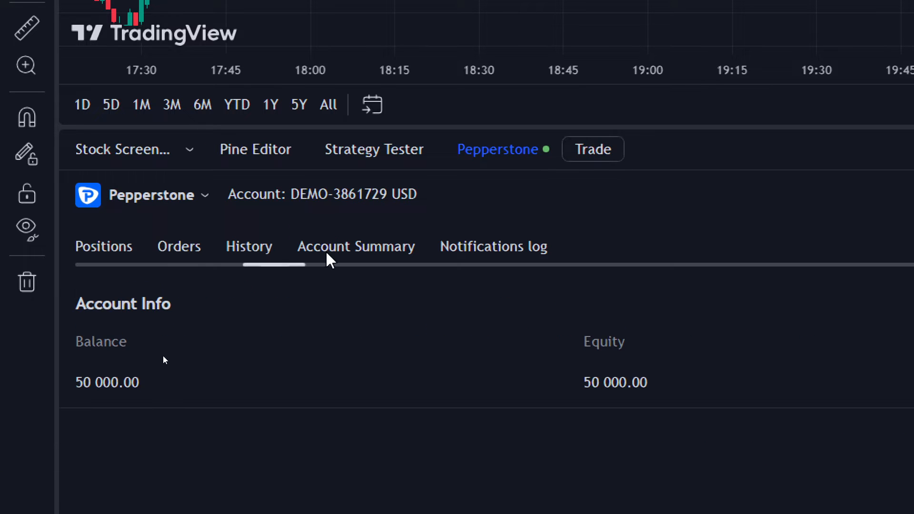
pyautogui.click(492, 246)
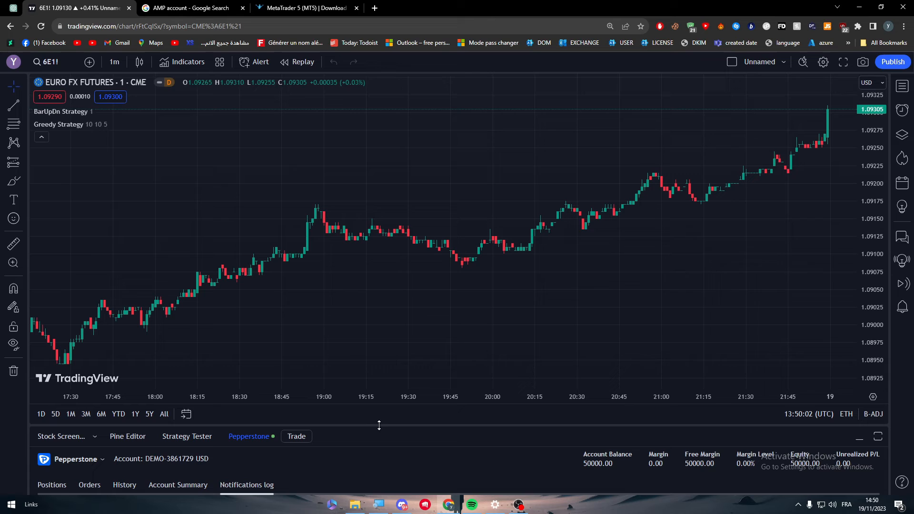
pyautogui.moveTo(379, 424)
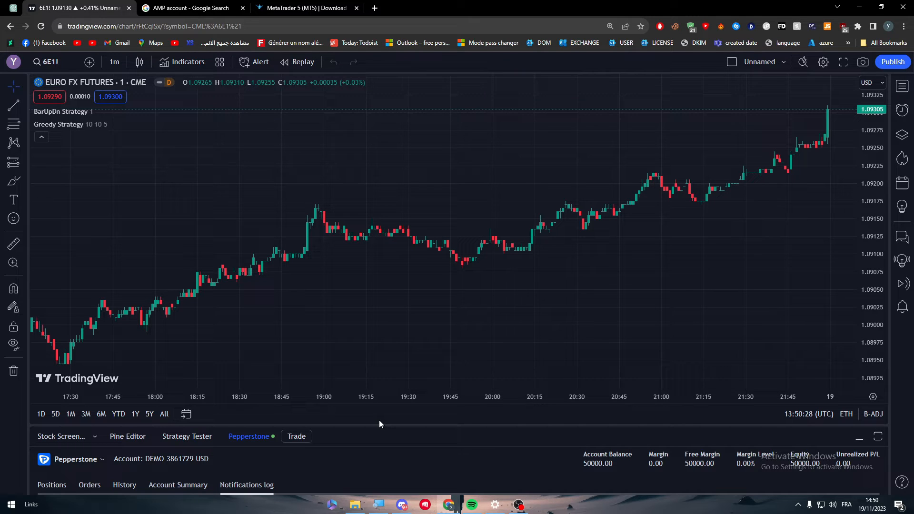
pyautogui.moveTo(207, 198)
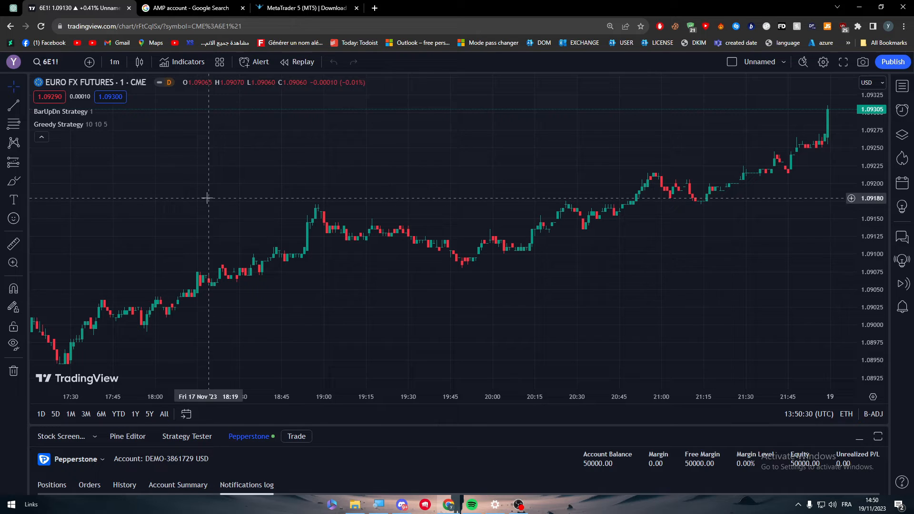
pyautogui.moveTo(114, 269)
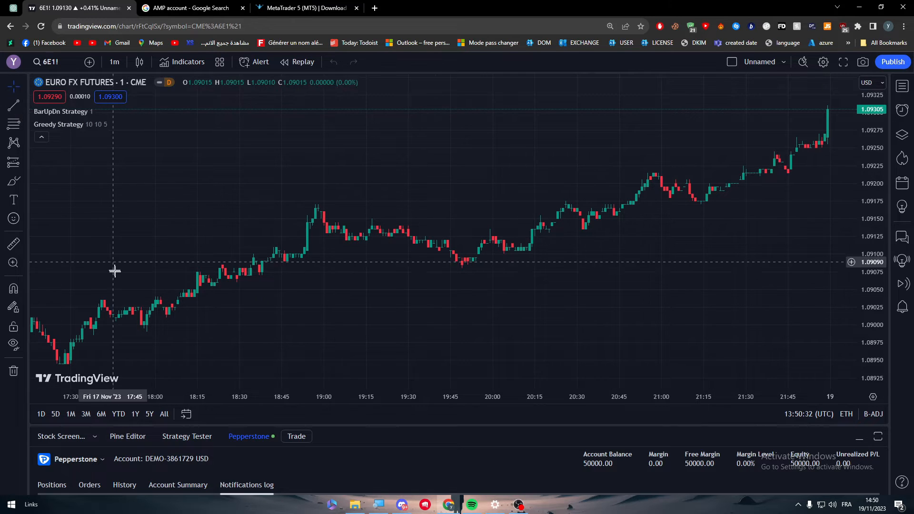
pyautogui.moveTo(117, 274)
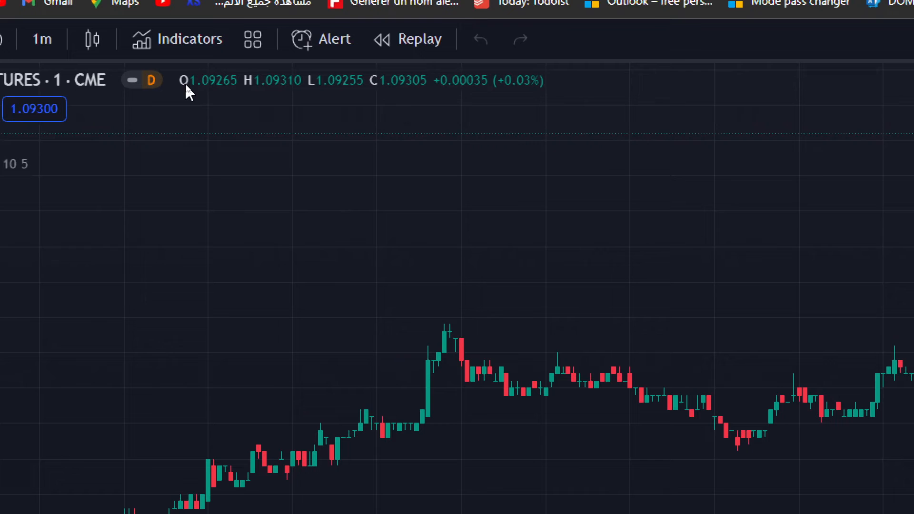
# Step: Try adding another indicator, then dismiss the plan upgrade offer twice
pyautogui.click(189, 39)
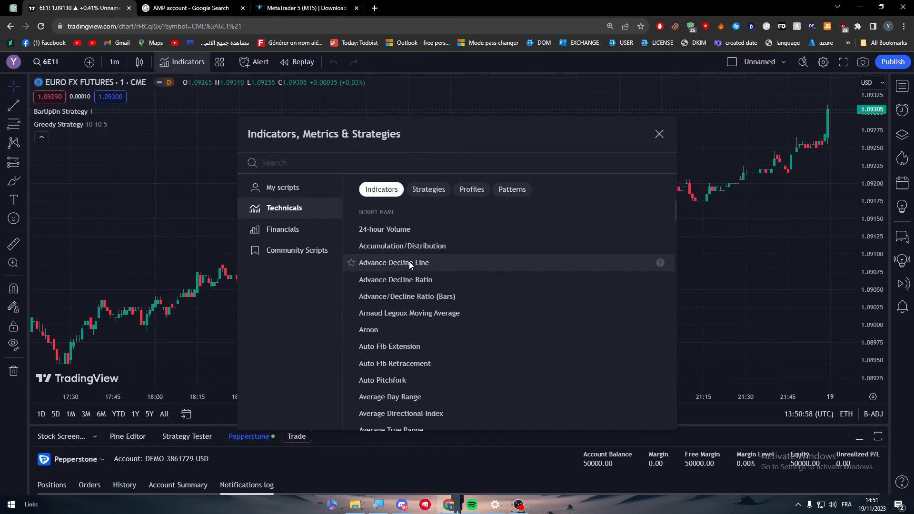
pyautogui.click(393, 263)
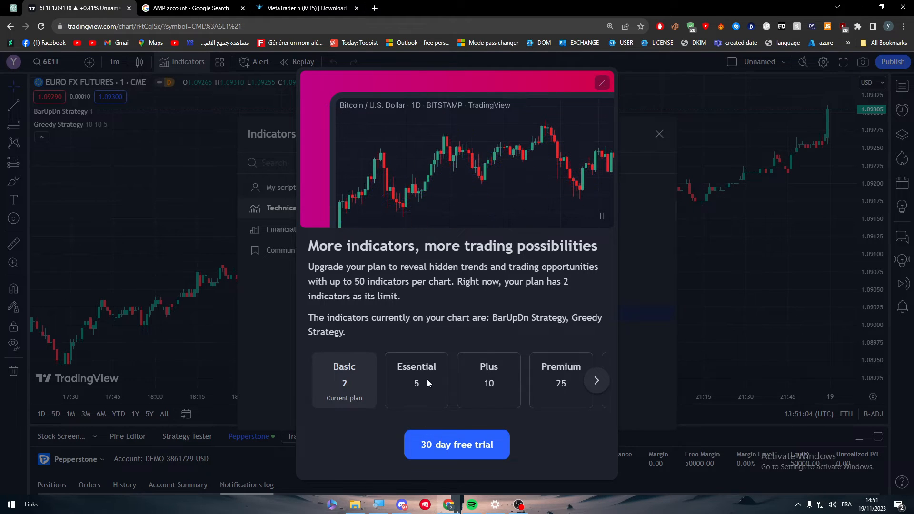
pyautogui.click(595, 380)
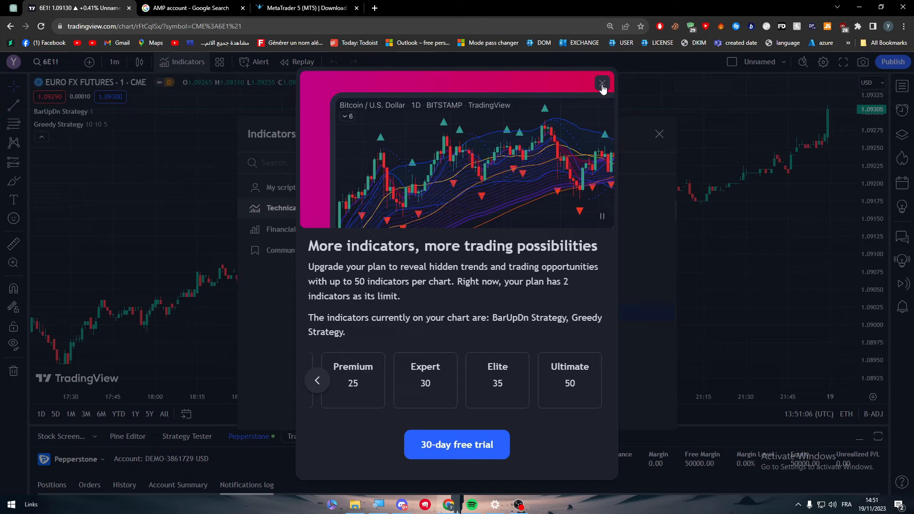
pyautogui.click(602, 83)
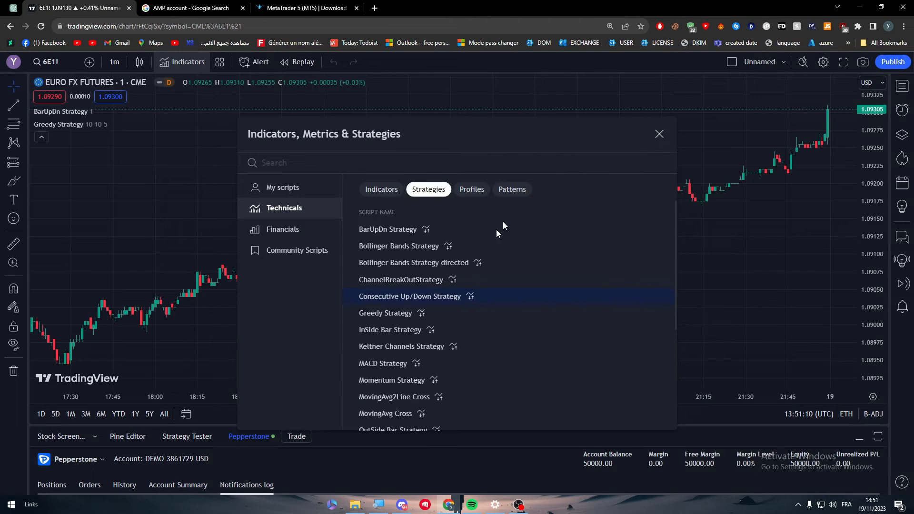
pyautogui.moveTo(411, 335)
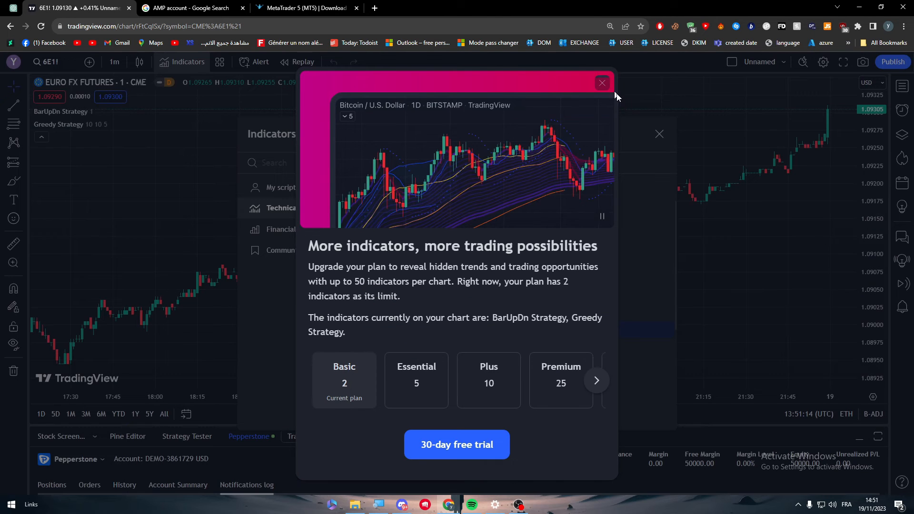
pyautogui.click(602, 82)
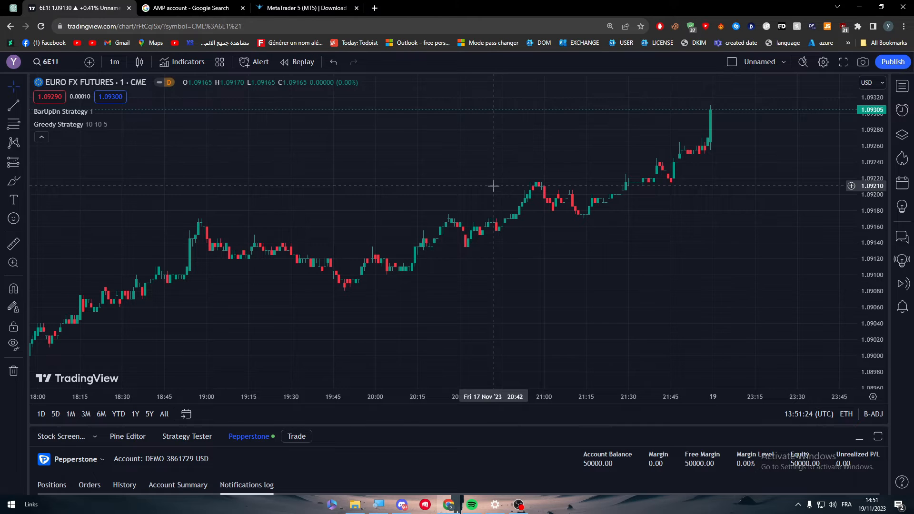
# Step: Search Google Images for 'pattern trading' and preview the Forex Chart Patterns and Patterns Trading Exposed images
pyautogui.click(192, 8)
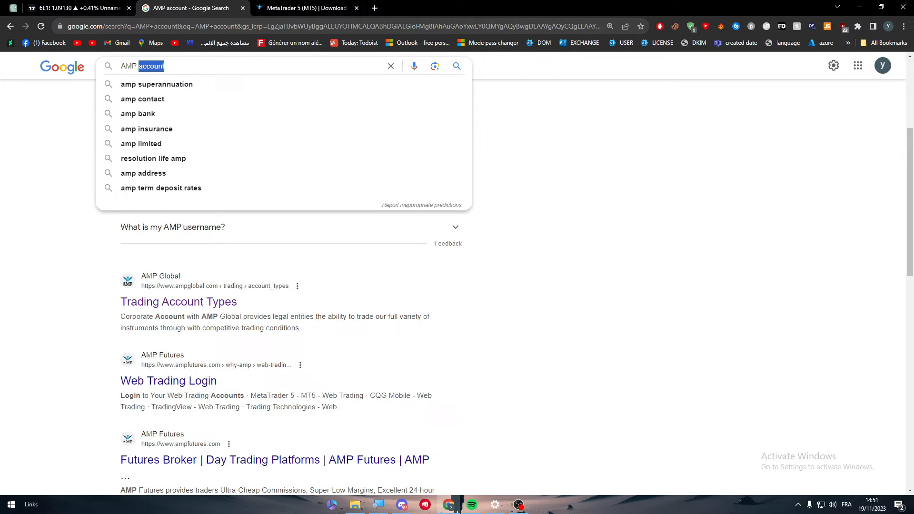
pyautogui.write('pattern')
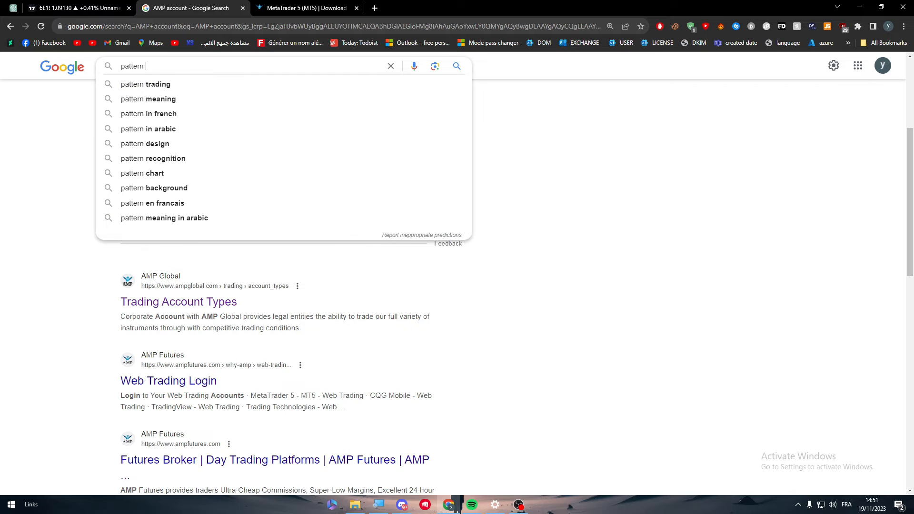
pyautogui.click(145, 84)
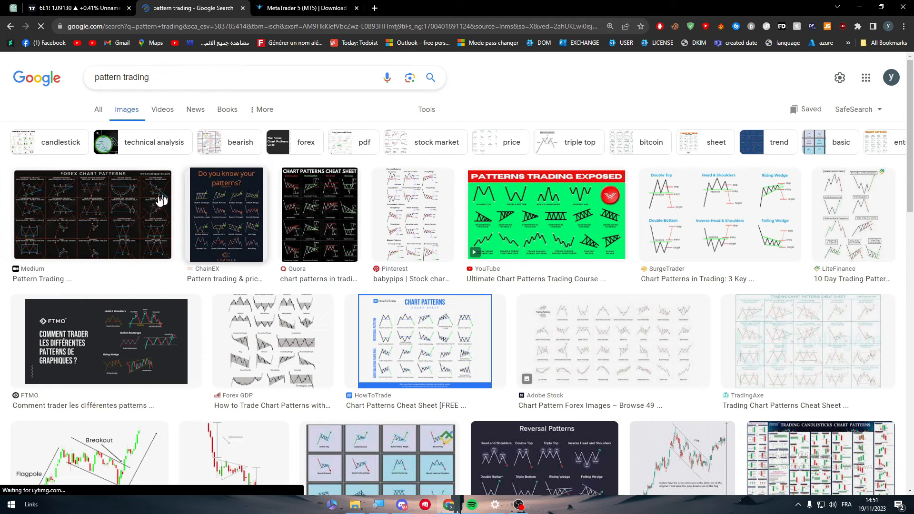
pyautogui.click(92, 215)
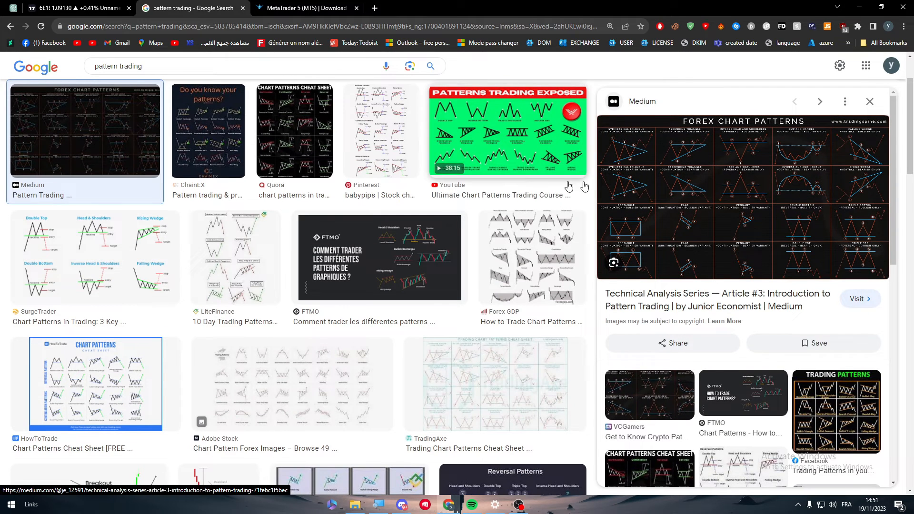
pyautogui.moveTo(488, 133)
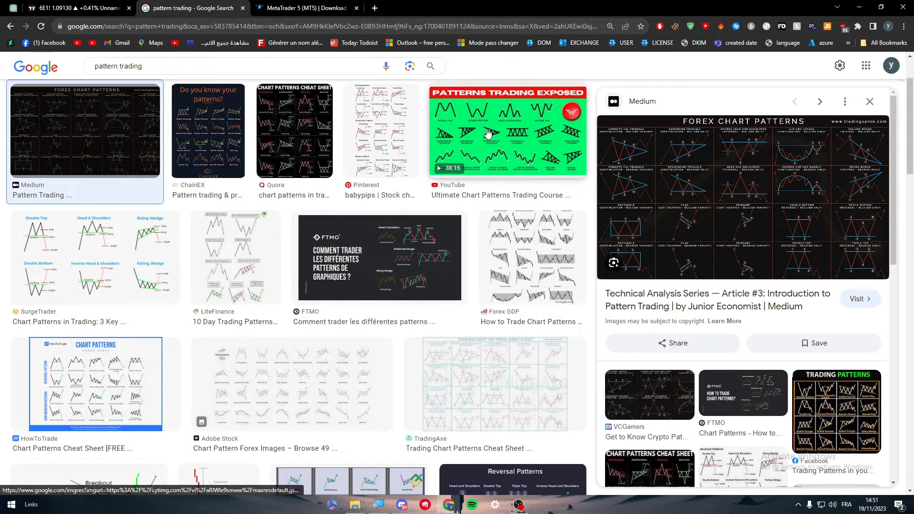
pyautogui.click(507, 129)
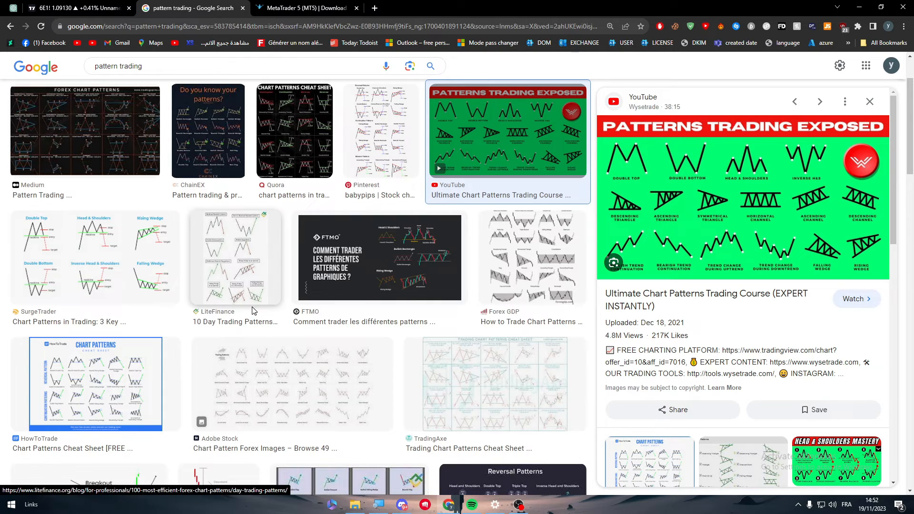
pyautogui.moveTo(379, 258)
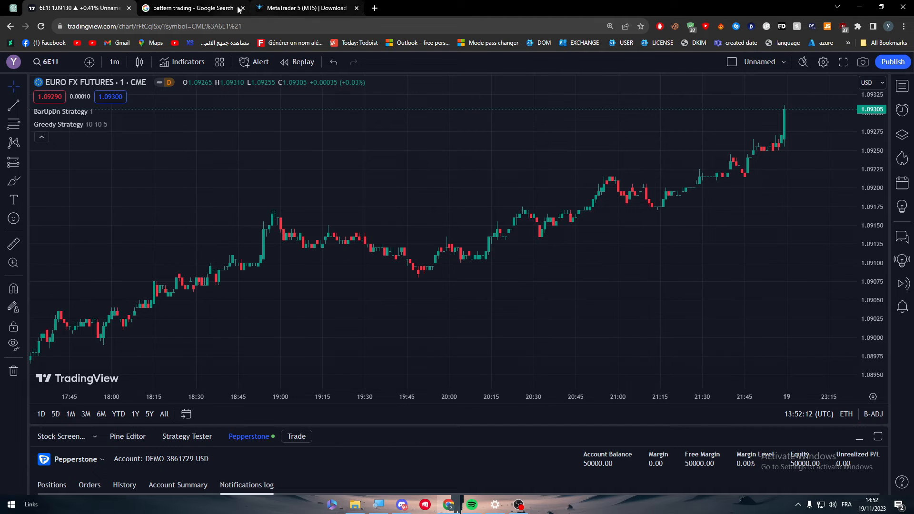
pyautogui.click(189, 8)
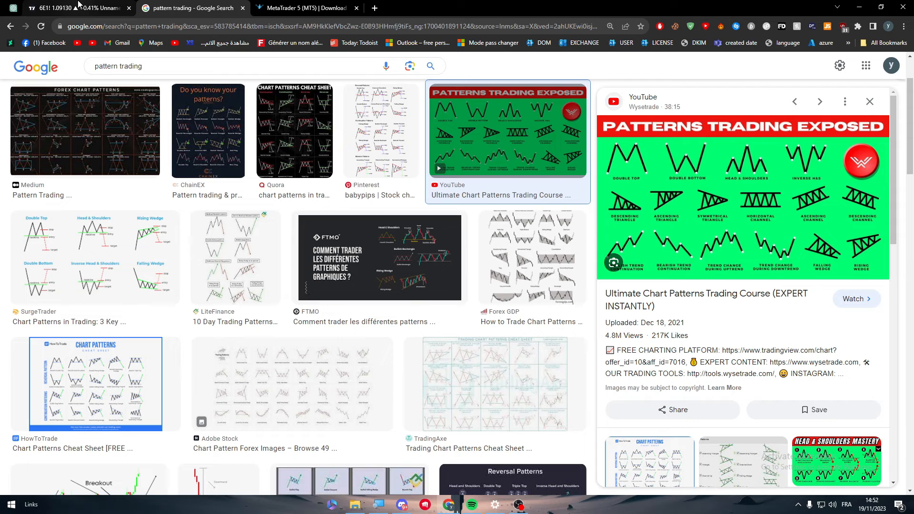
pyautogui.click(78, 8)
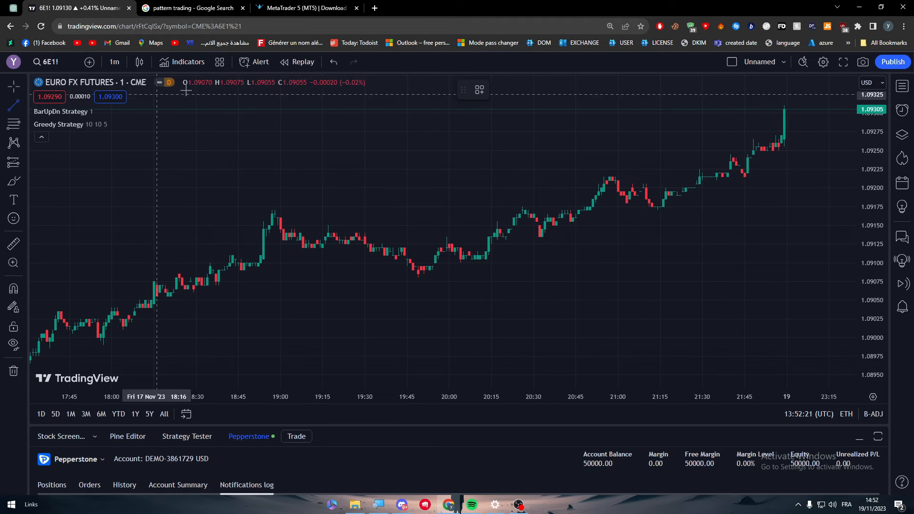
pyautogui.moveTo(236, 272)
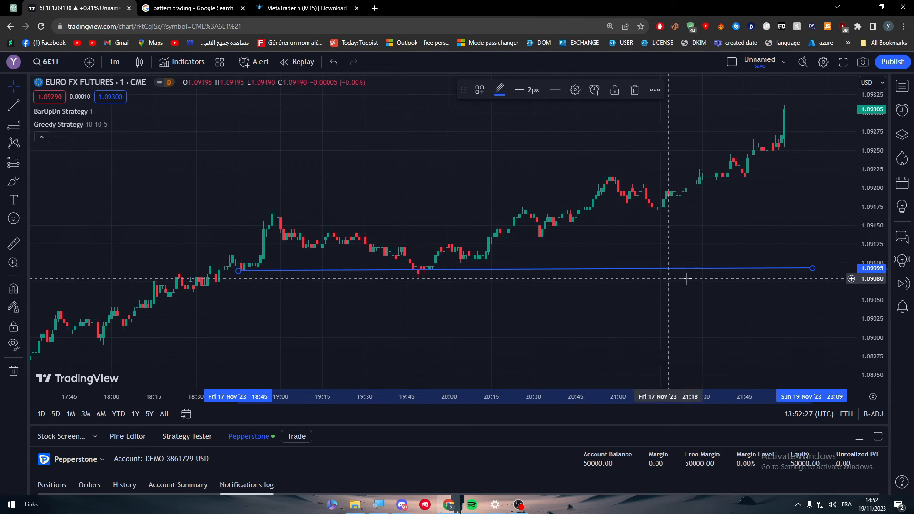
pyautogui.moveTo(14, 135)
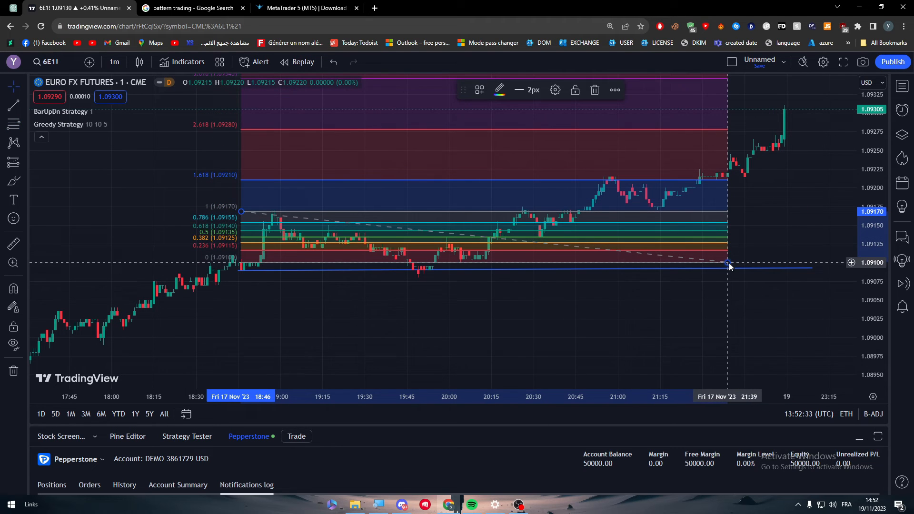
pyautogui.click(594, 90)
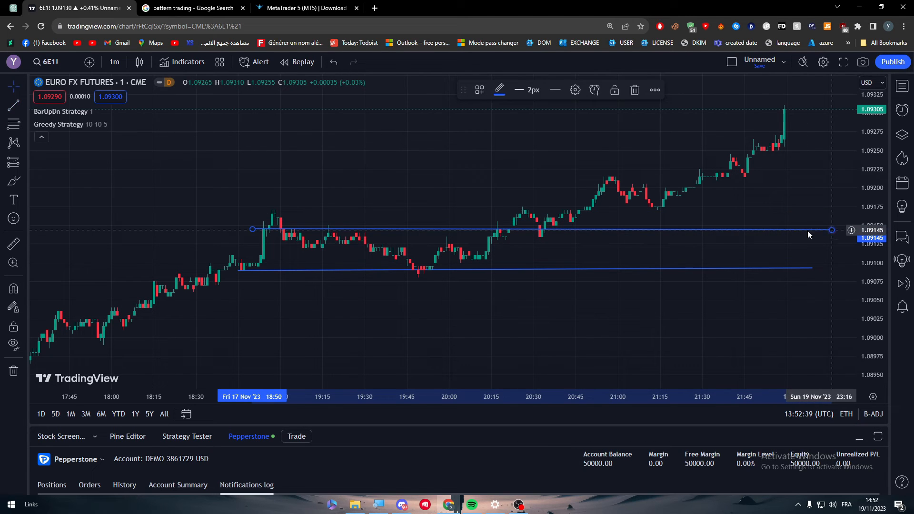
pyautogui.moveTo(244, 251)
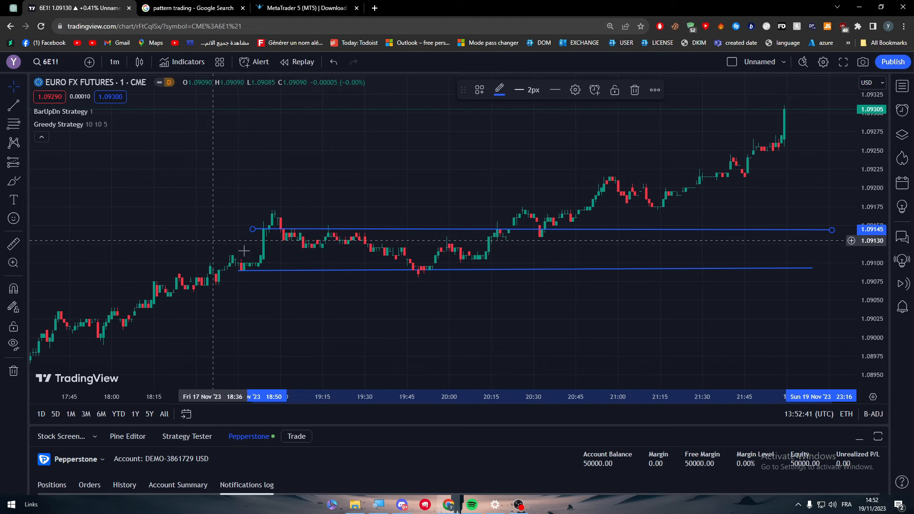
pyautogui.moveTo(634, 234)
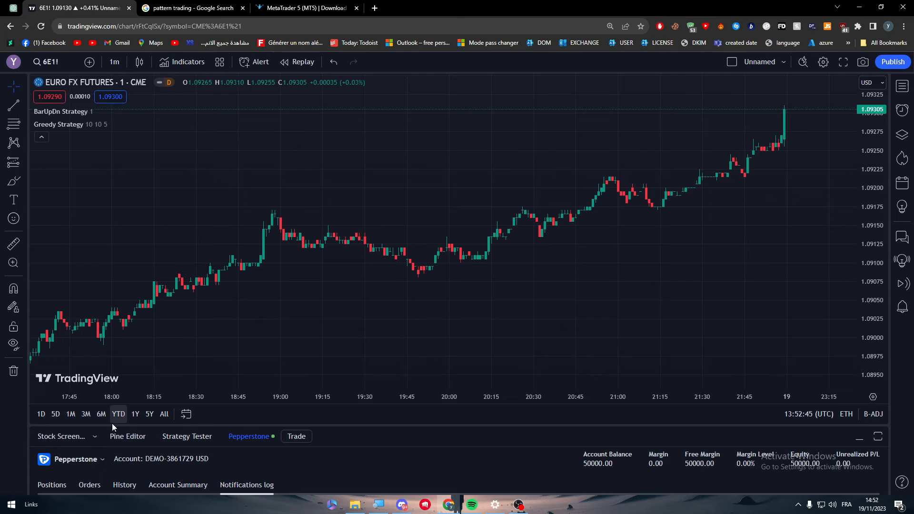
pyautogui.moveTo(433, 343)
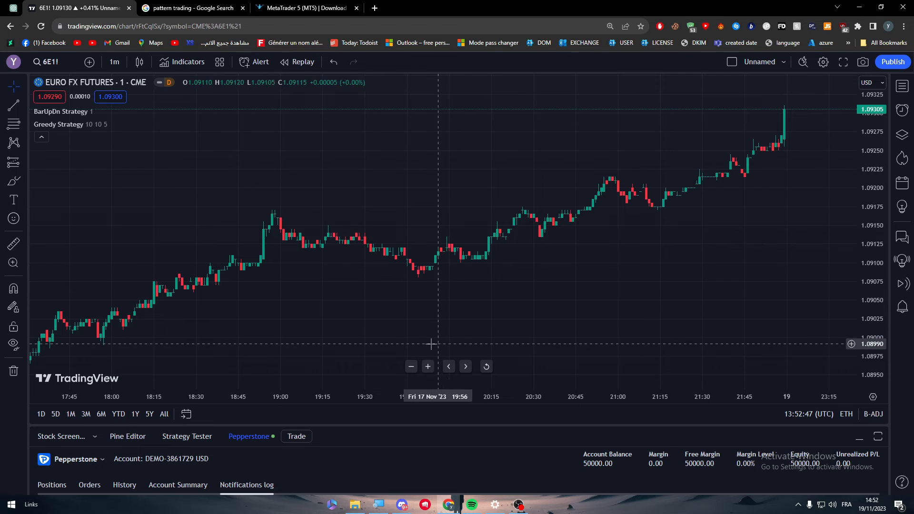
pyautogui.moveTo(86, 130)
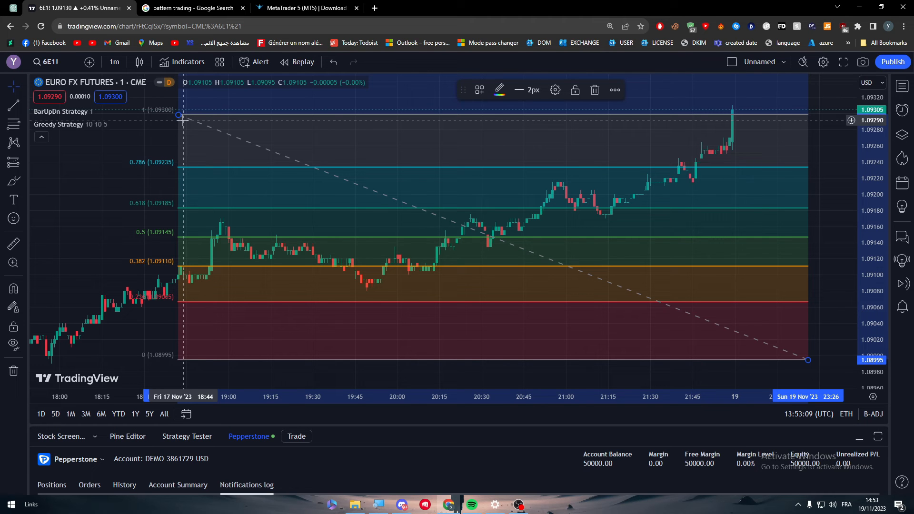
# Step: Glance at the pattern trading images, then return to the Fibonacci retracement chart
pyautogui.click(189, 8)
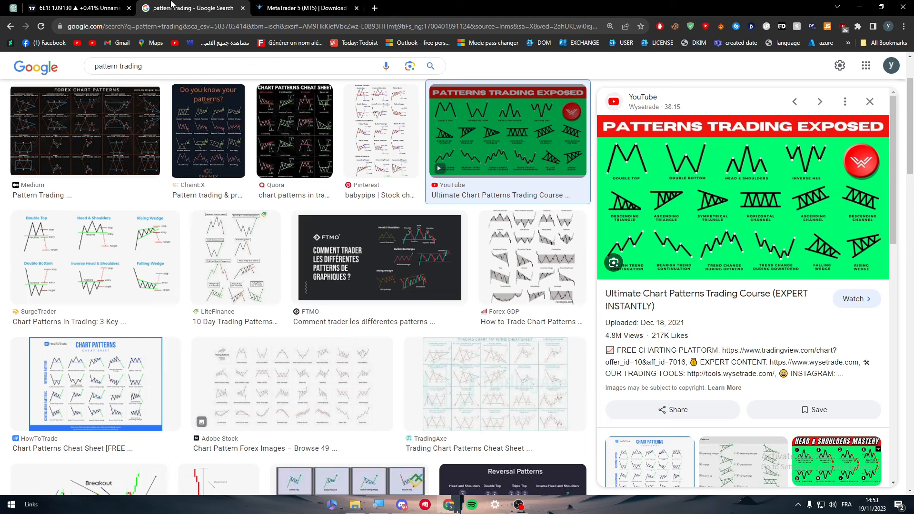
pyautogui.moveTo(398, 317)
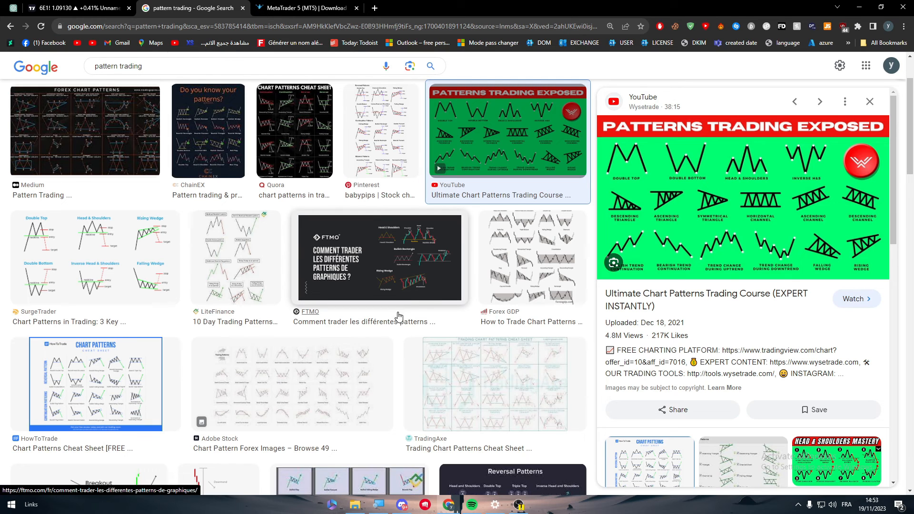
pyautogui.moveTo(297, 376)
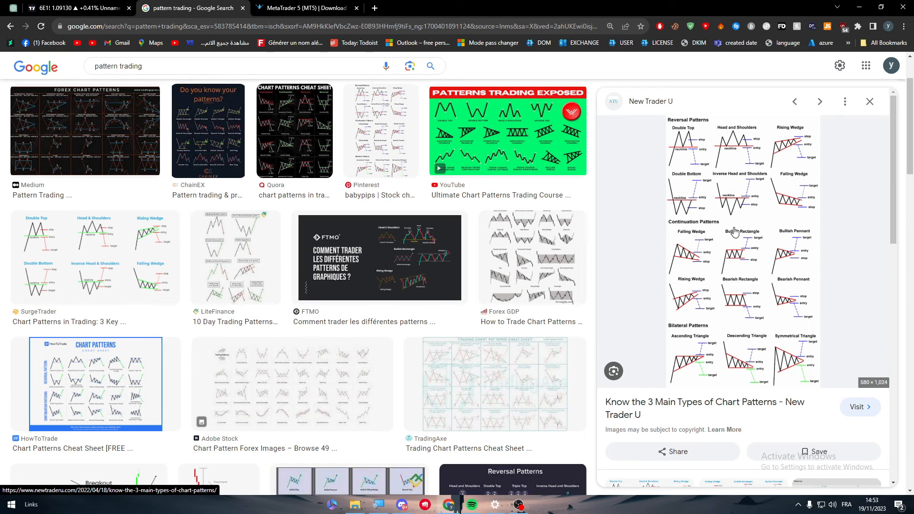
pyautogui.click(70, 8)
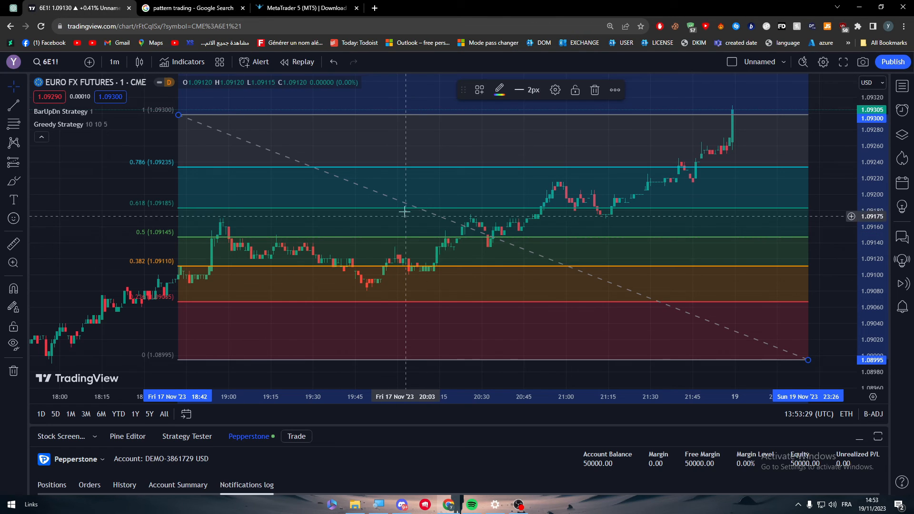
pyautogui.moveTo(402, 209)
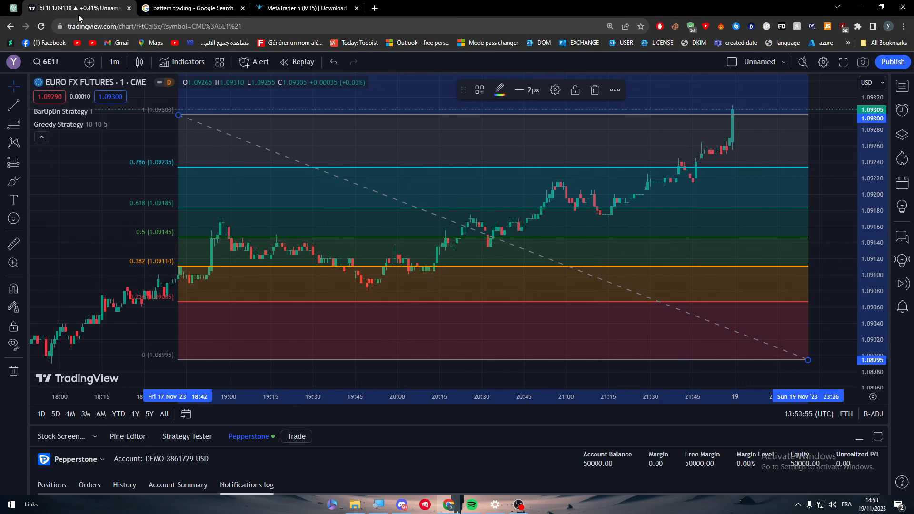
# Step: Show AMP's MetaTrader 5 download page, briefly checking the TradingView chart in between
pyautogui.click(303, 8)
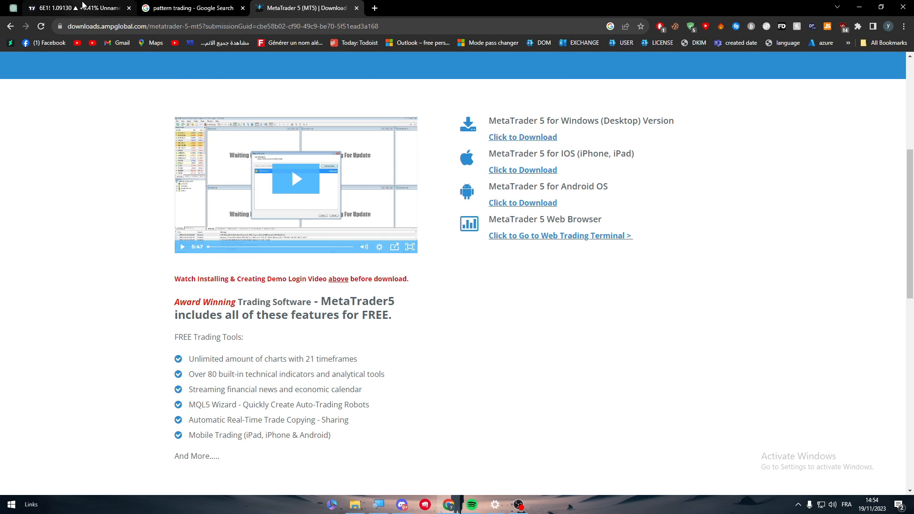
pyautogui.moveTo(76, 8)
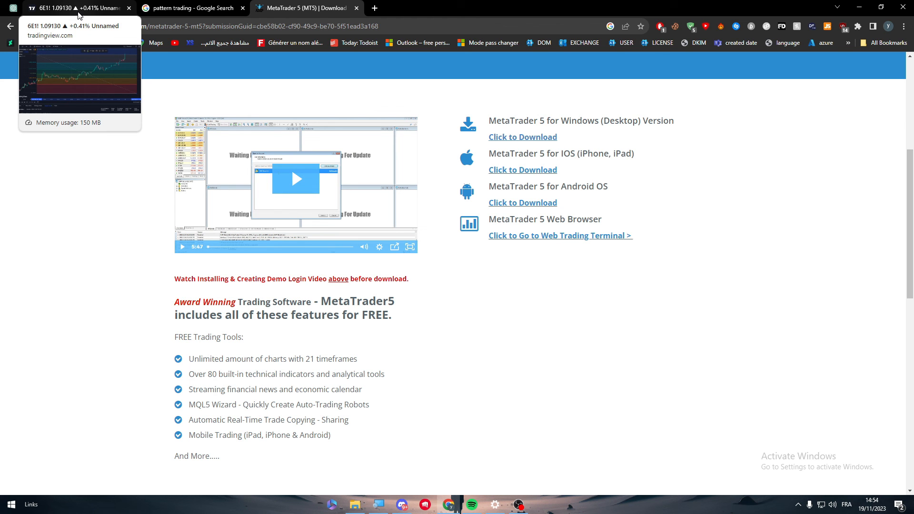
pyautogui.click(70, 8)
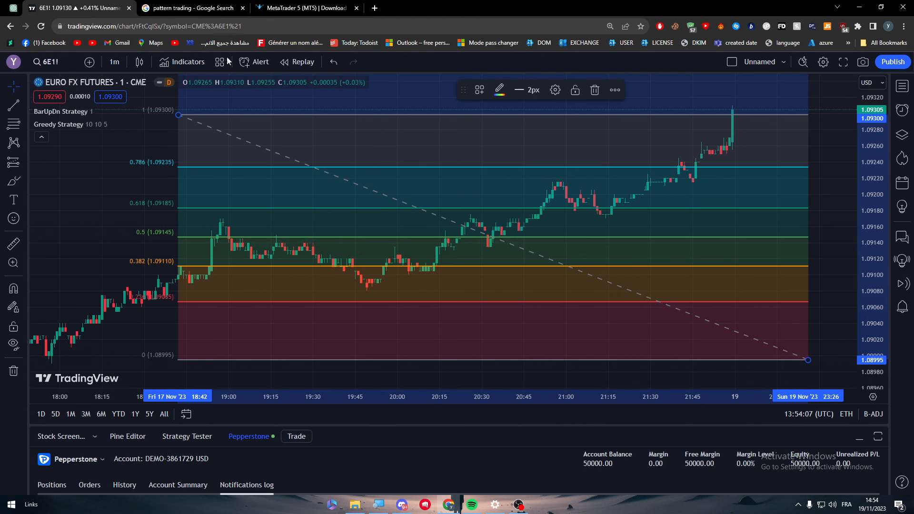
pyautogui.click(303, 8)
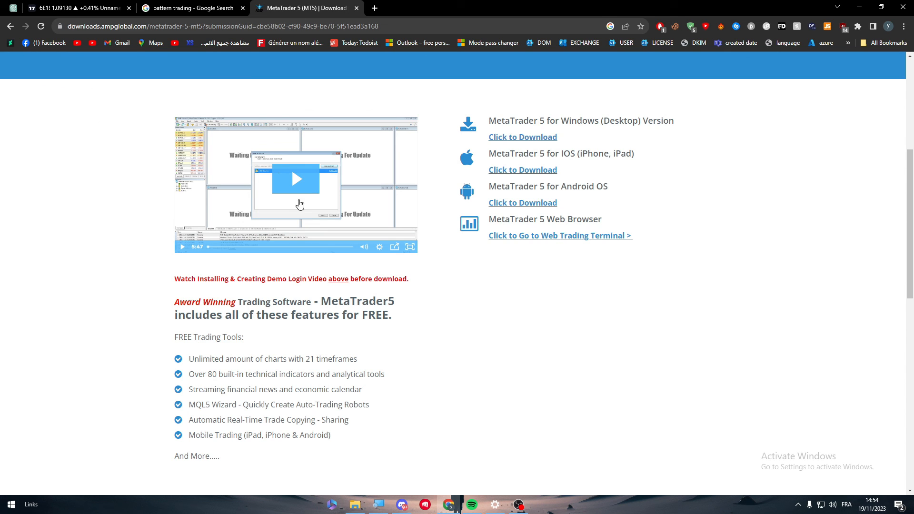
pyautogui.moveTo(132, 286)
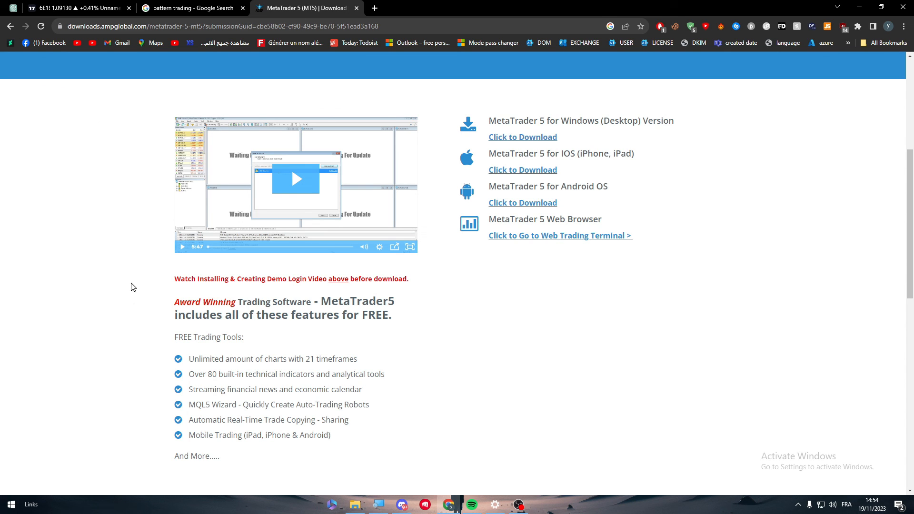